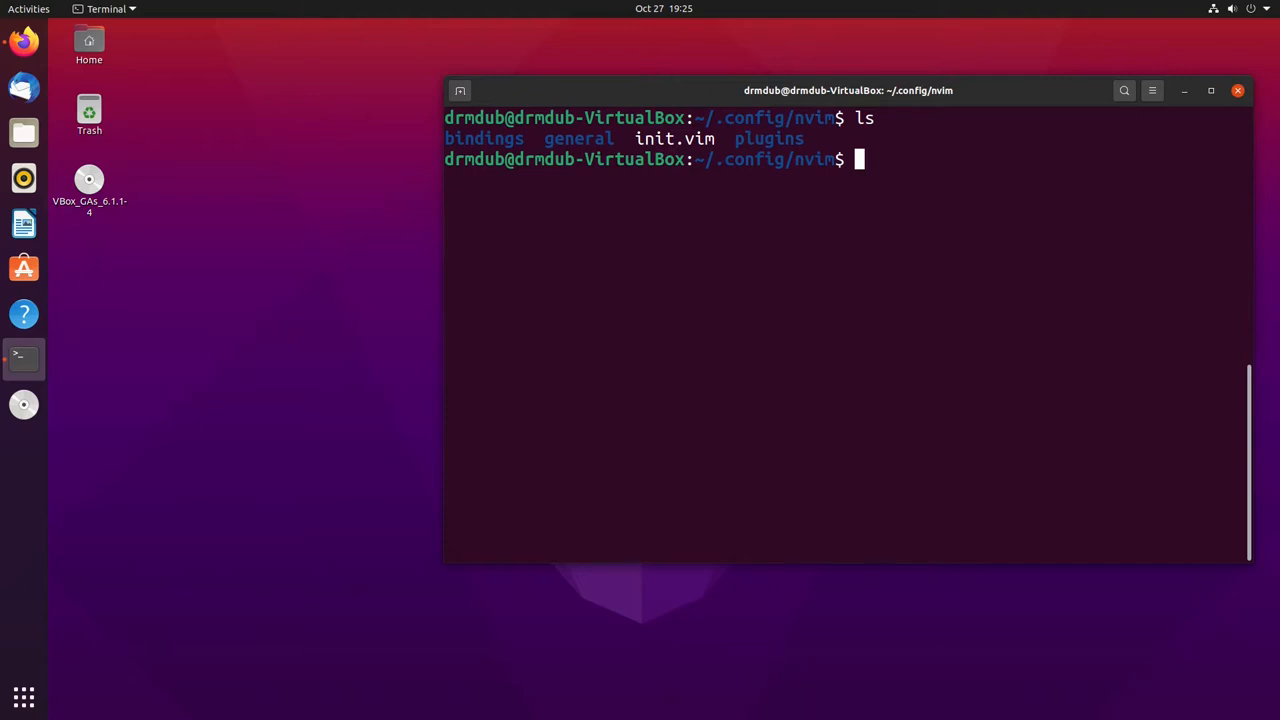
- Check init.vim's plugins source line, then list the config folder contents
type("nvim")
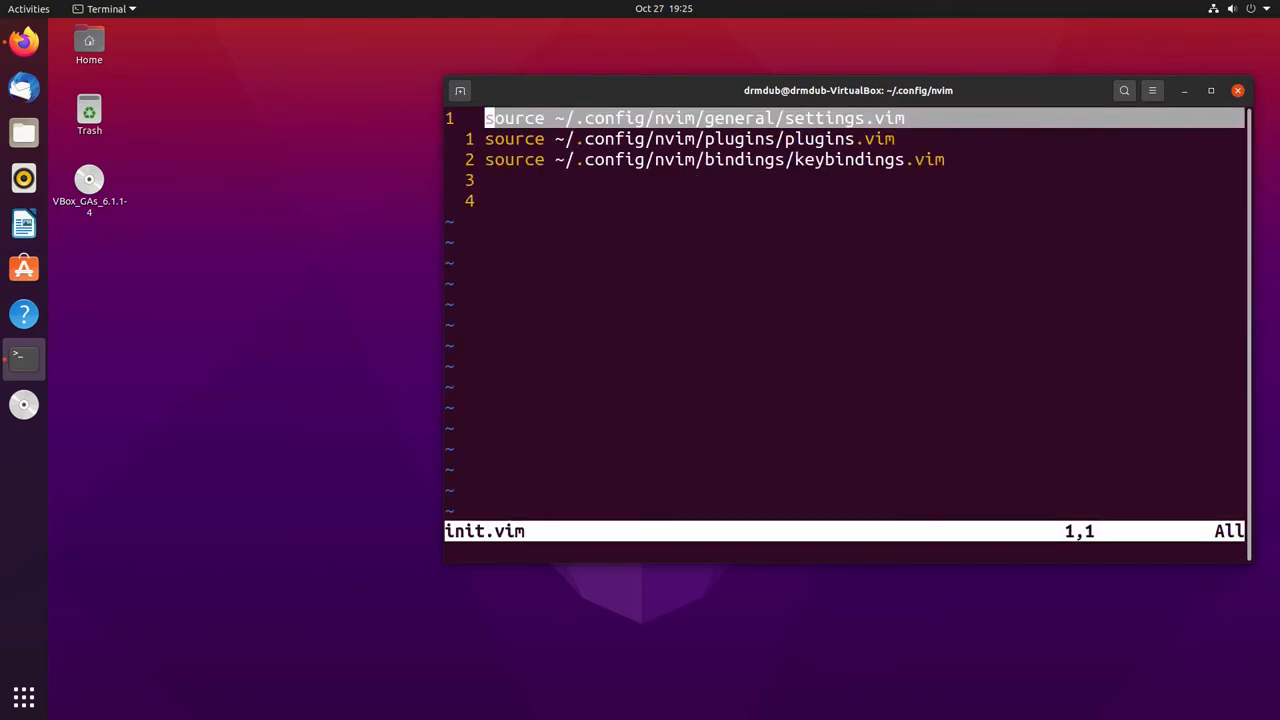
key("j")
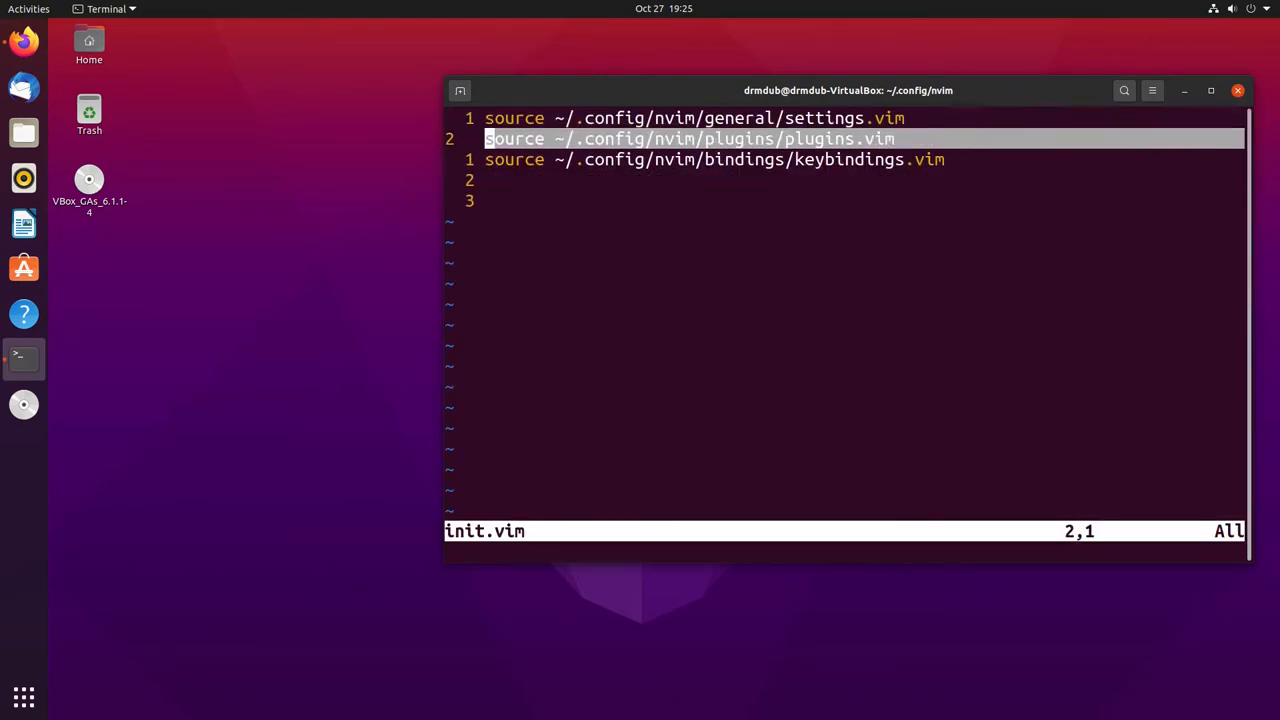
key("j")
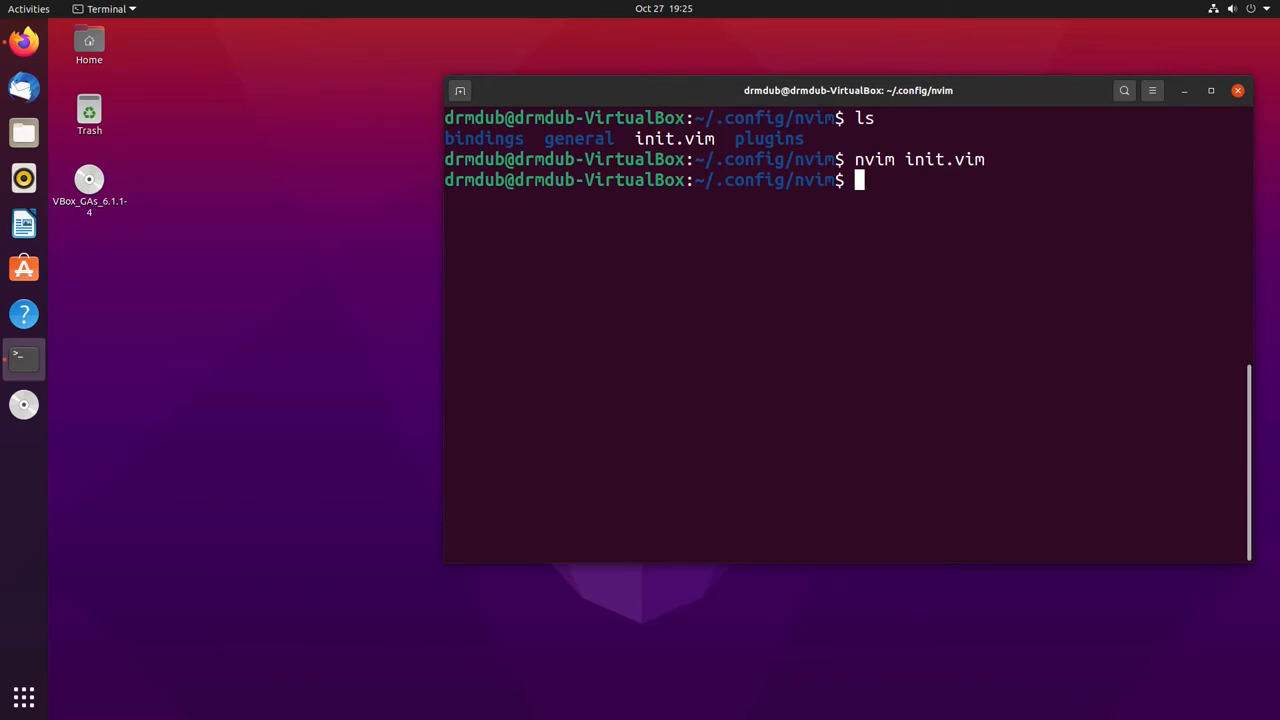
type("nvim init.vim")
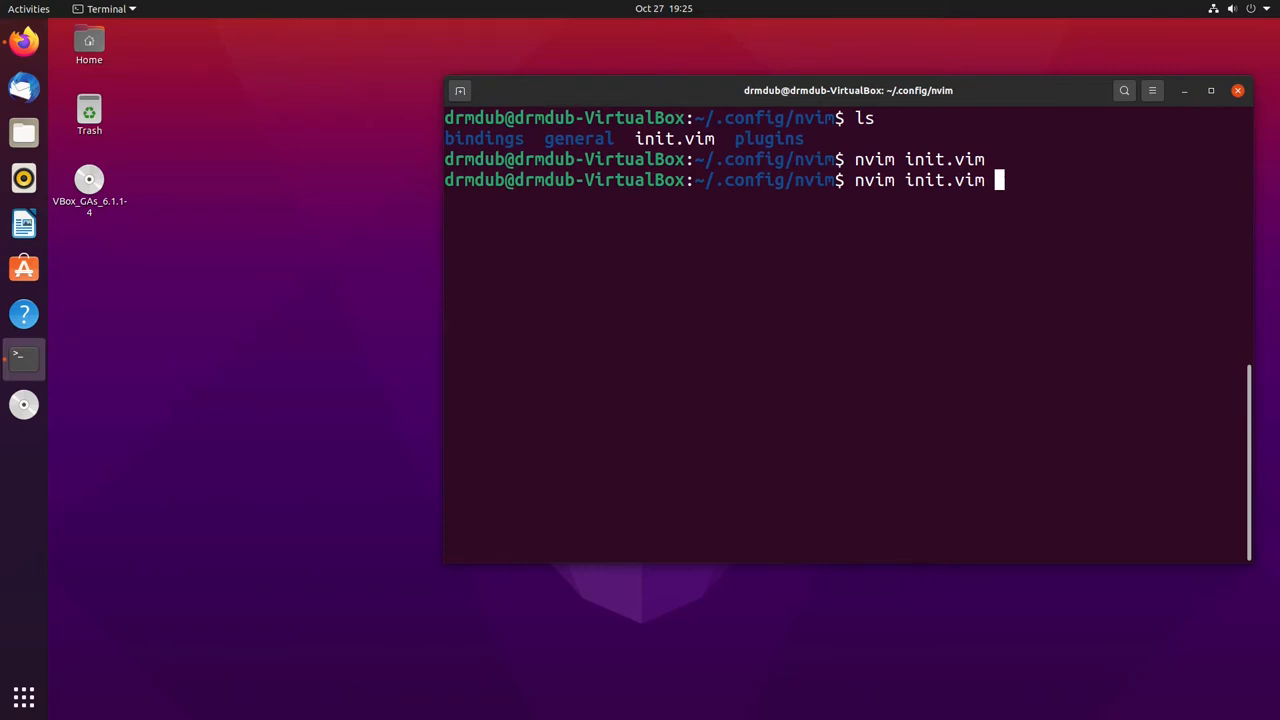
key("BackSpace")
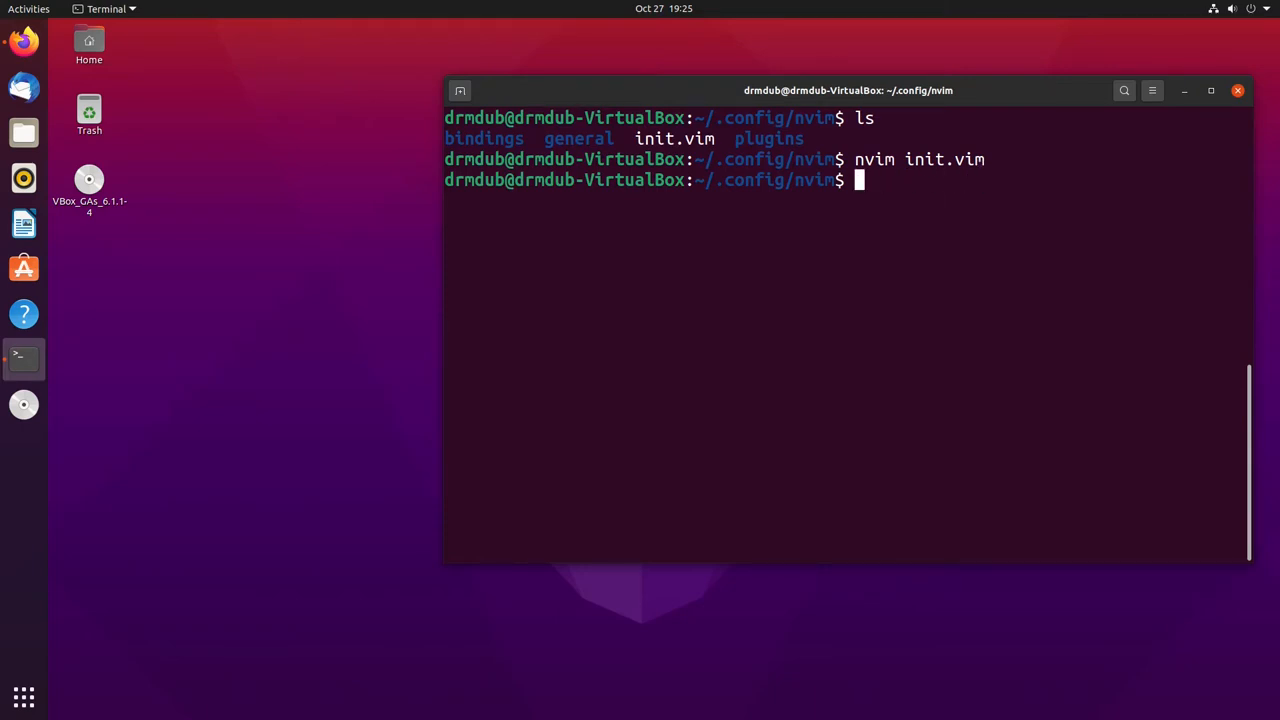
type("ls")
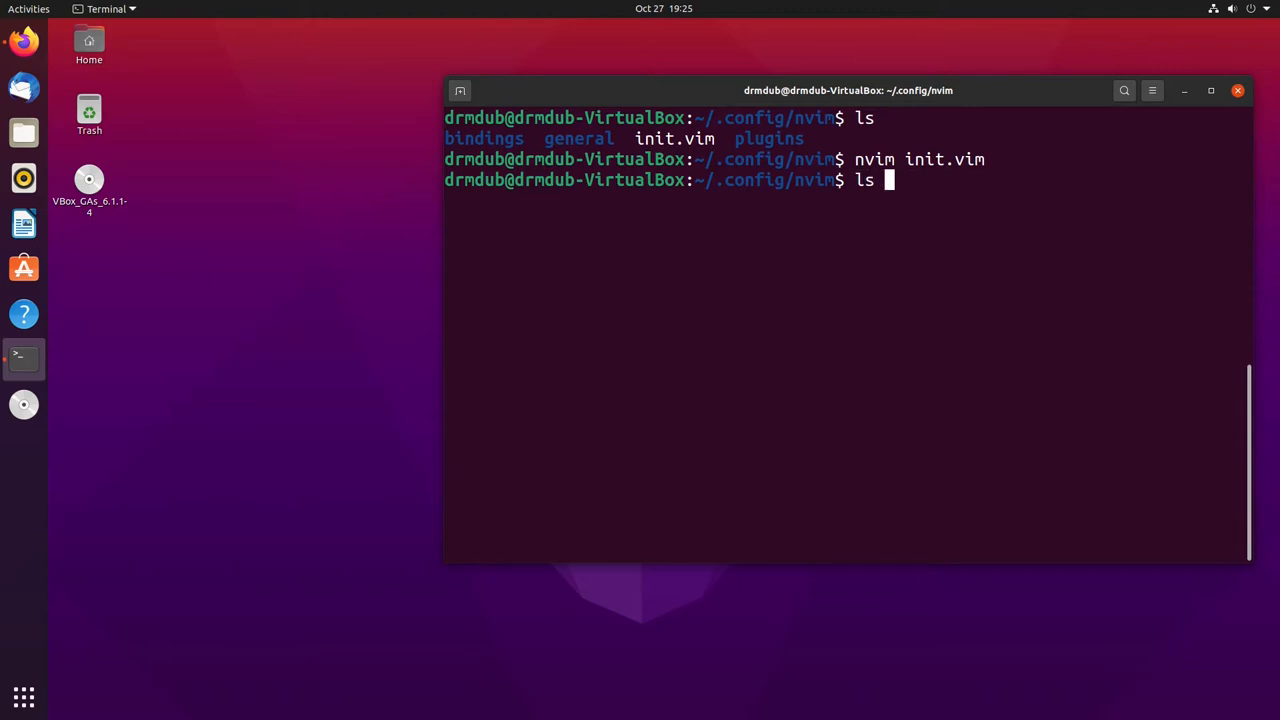
key("Return")
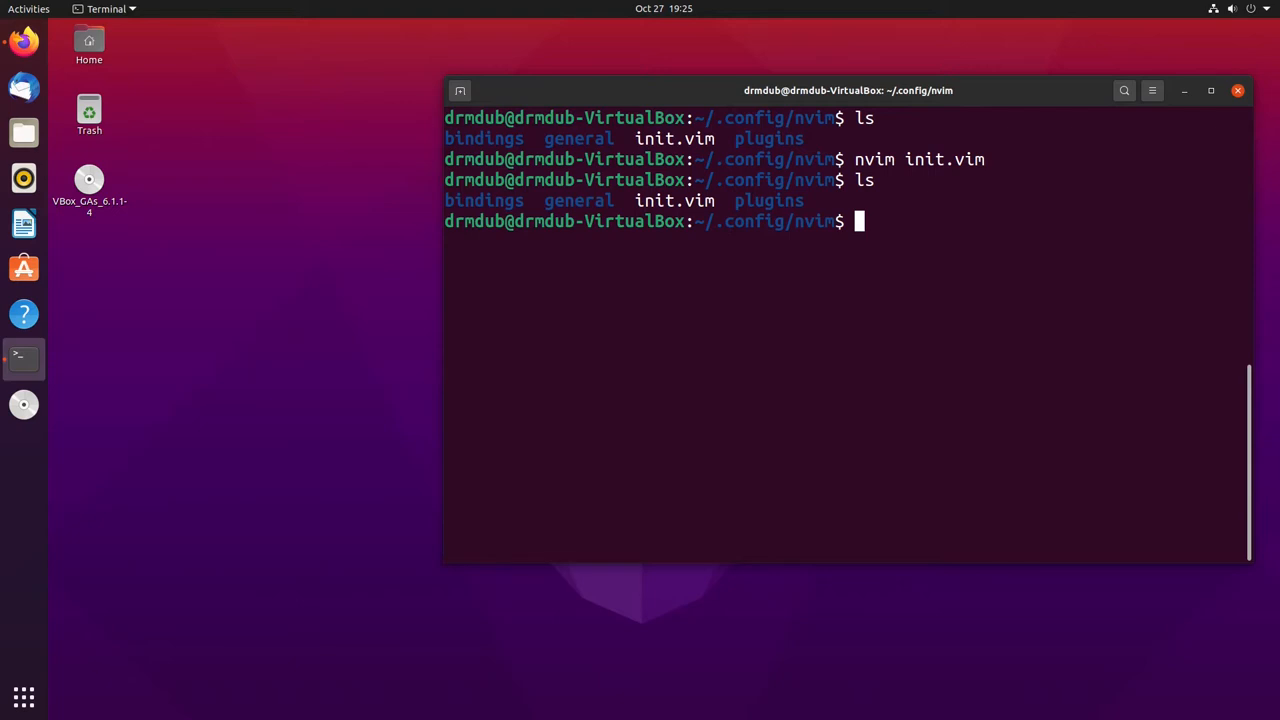
- Open plugins/plugins.vim and jump to the start of the NERDTree plugin line
type("cd")
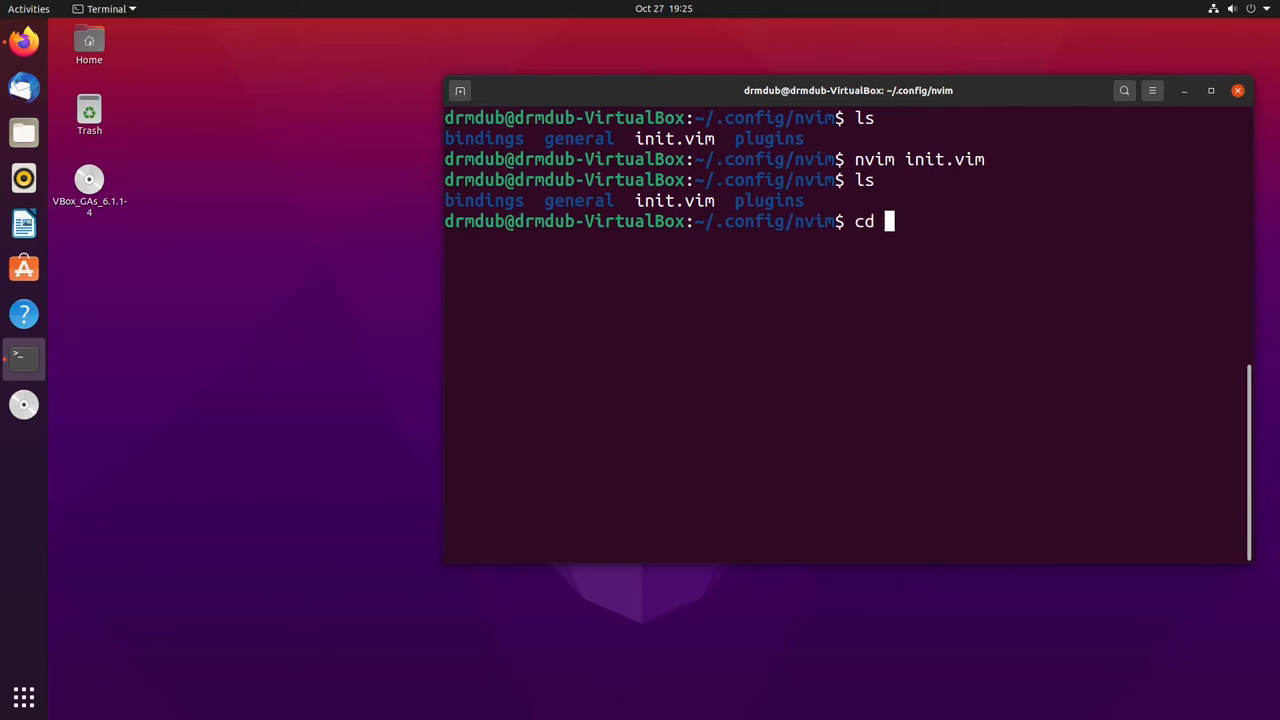
type("nvim")
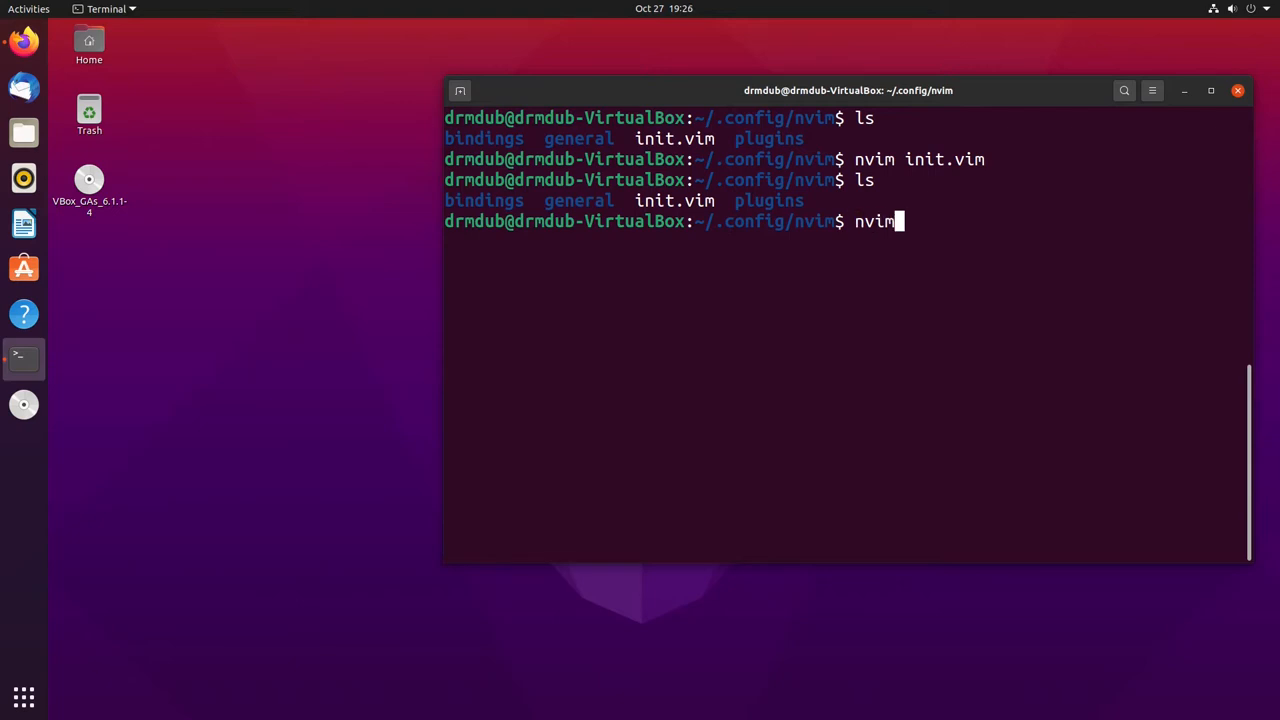
type("plugins/")
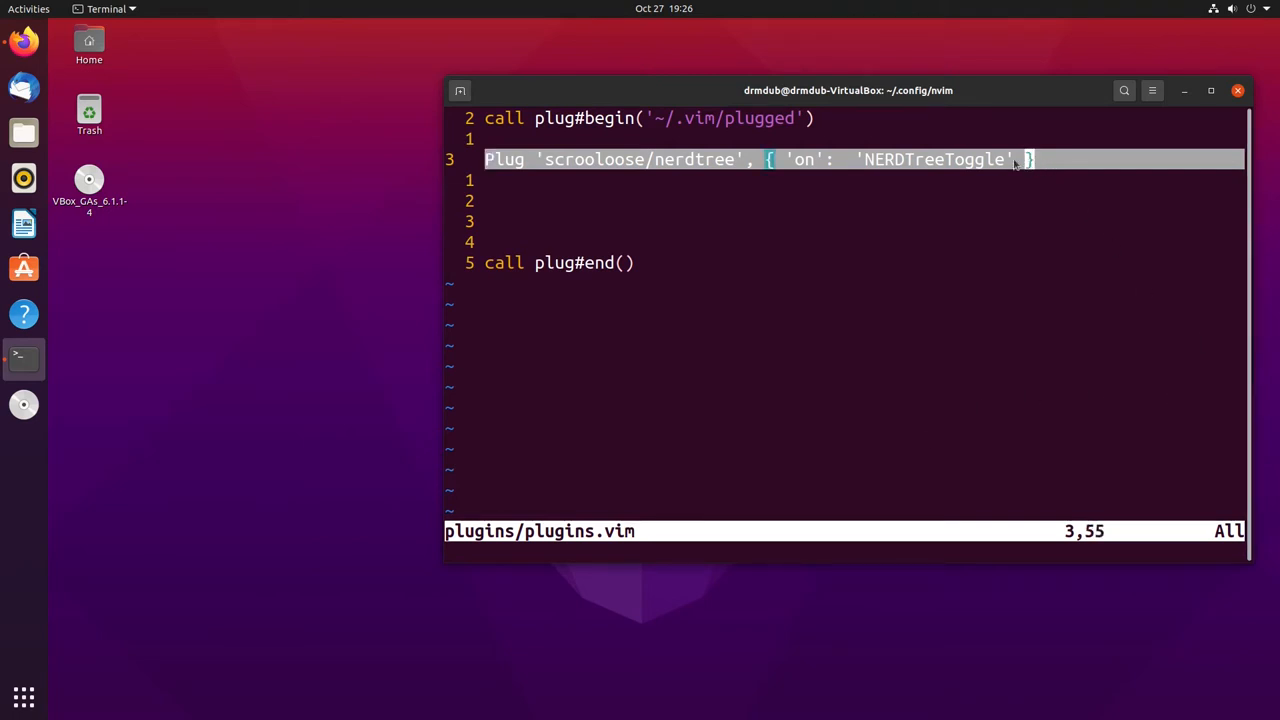
key("0")
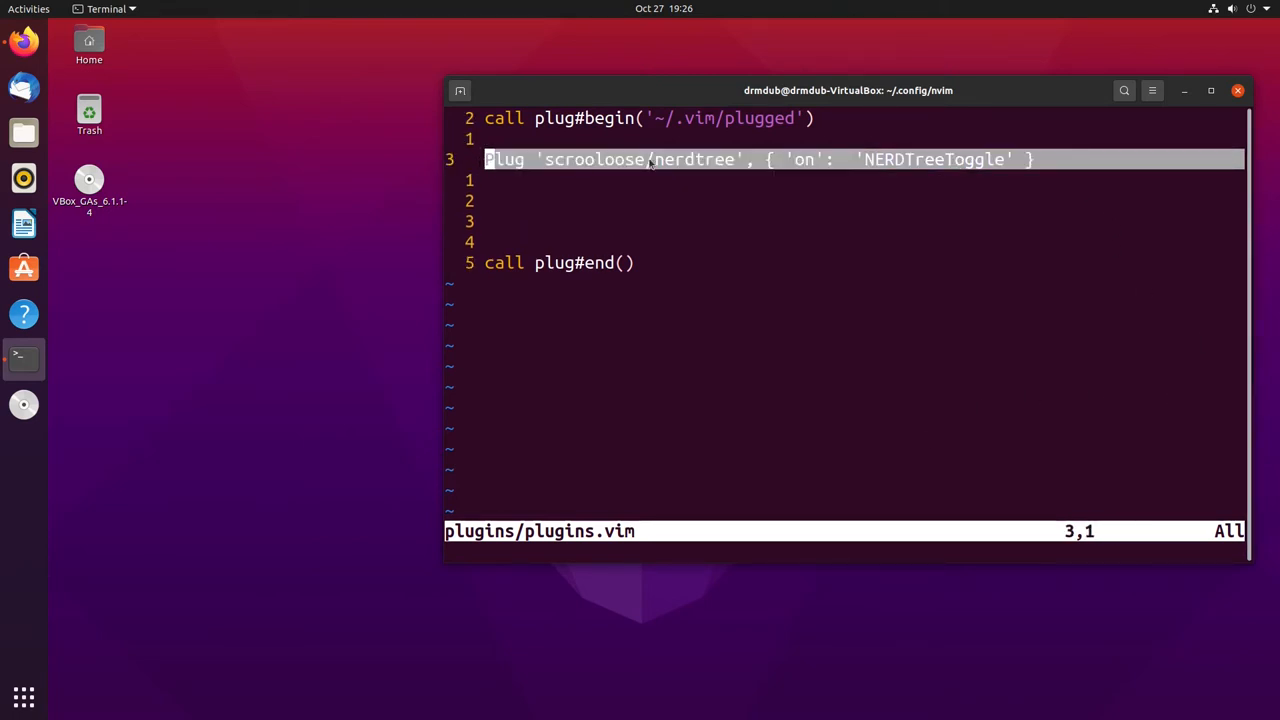
mouse_move(688, 165)
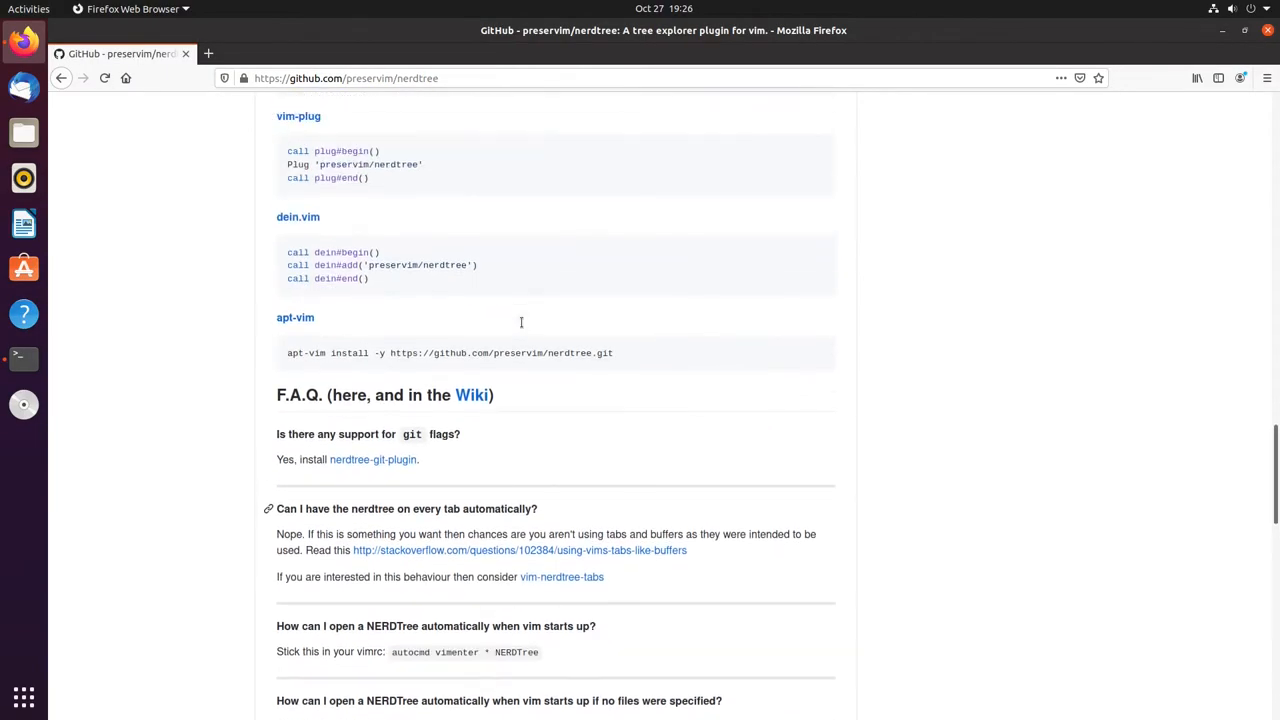
- Scroll the NERDTree README to the Installation section, then bring the terminal back to front
scroll("up", 3)
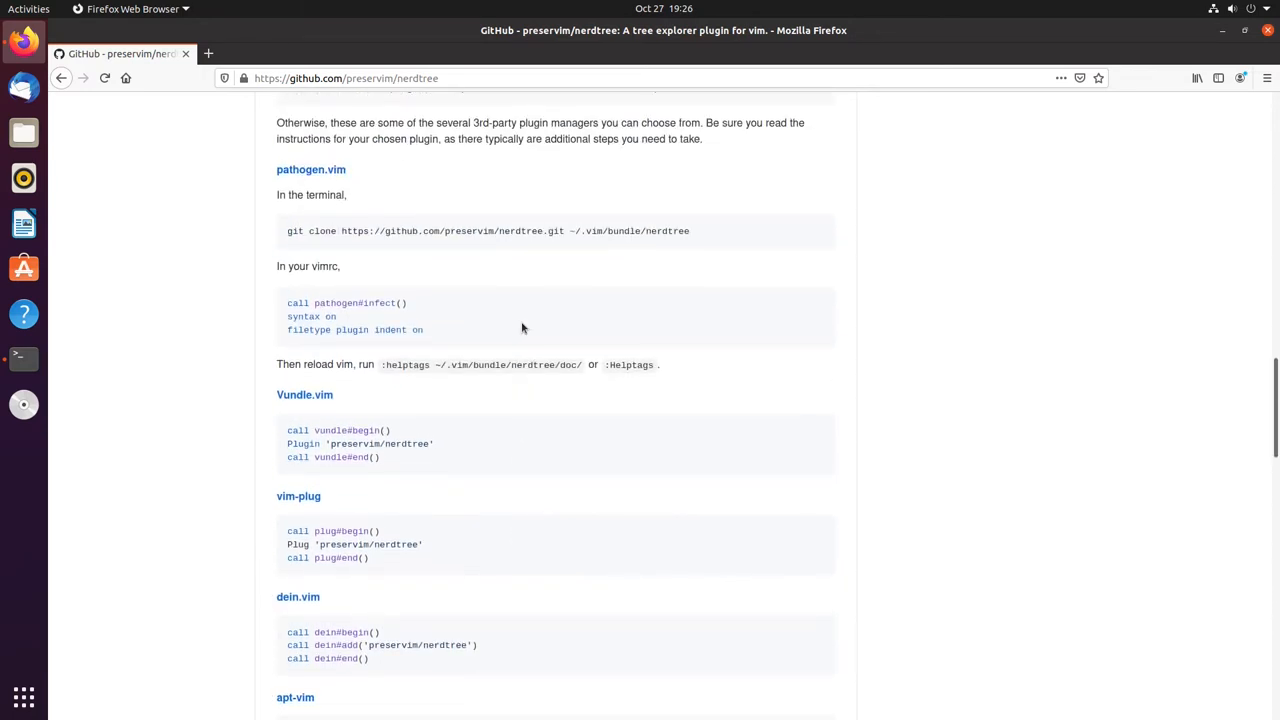
mouse_move(340, 365)
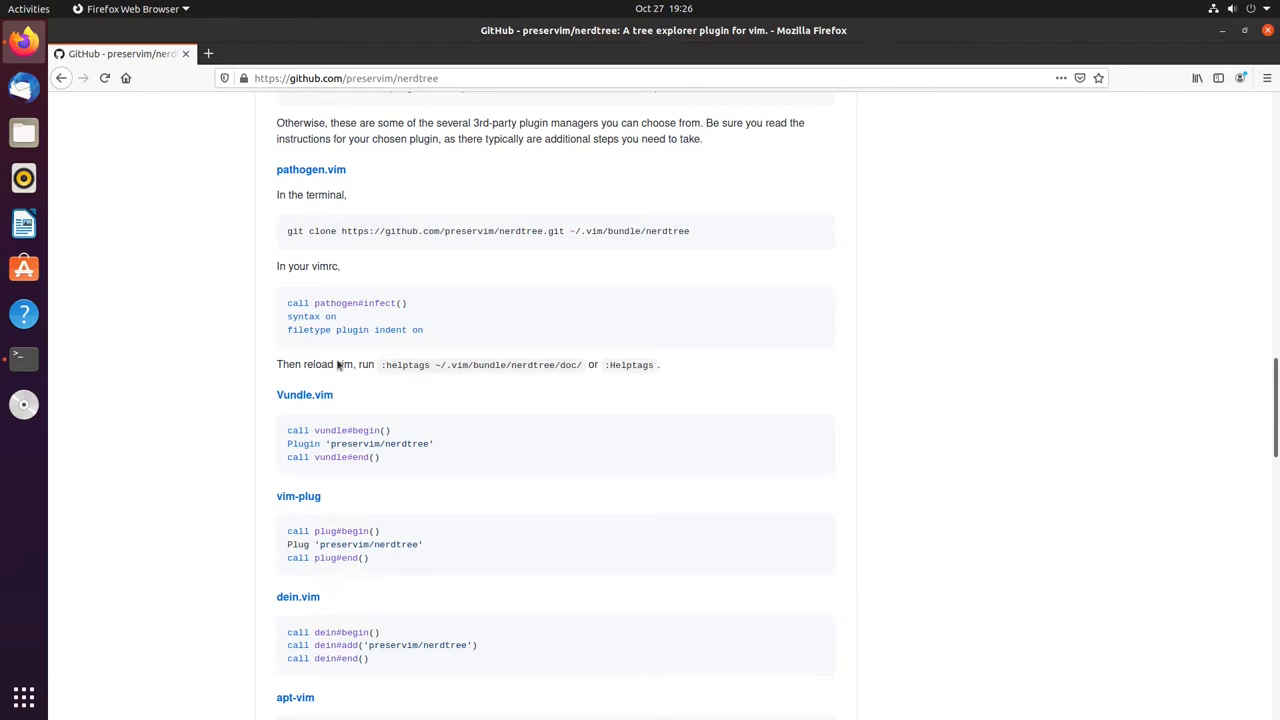
mouse_move(272, 431)
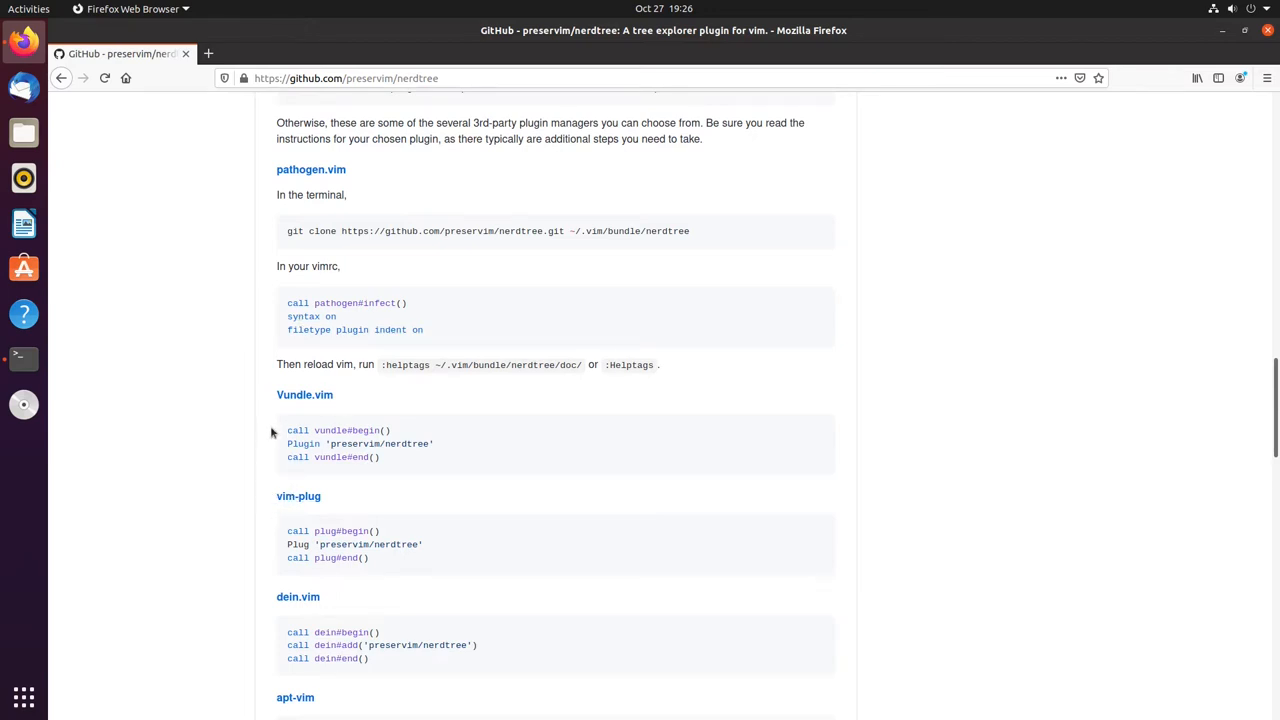
scroll("down", 3)
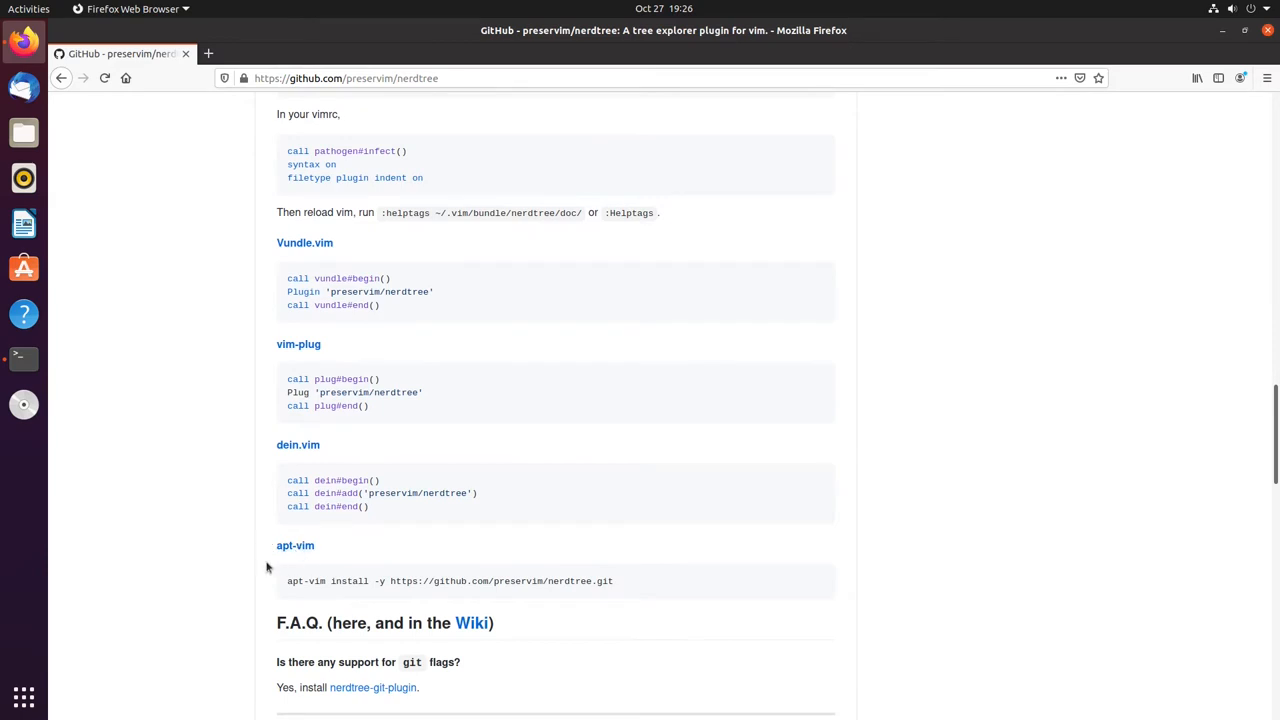
scroll("up", 3)
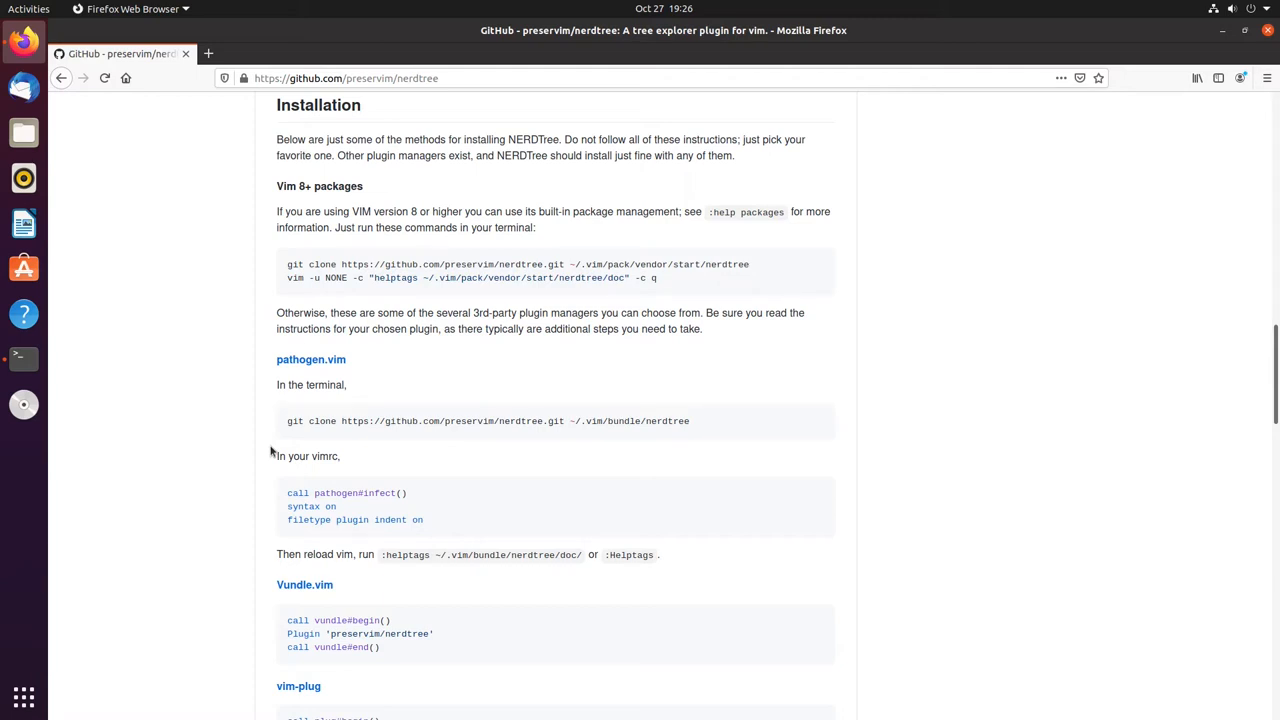
left_click(22, 358)
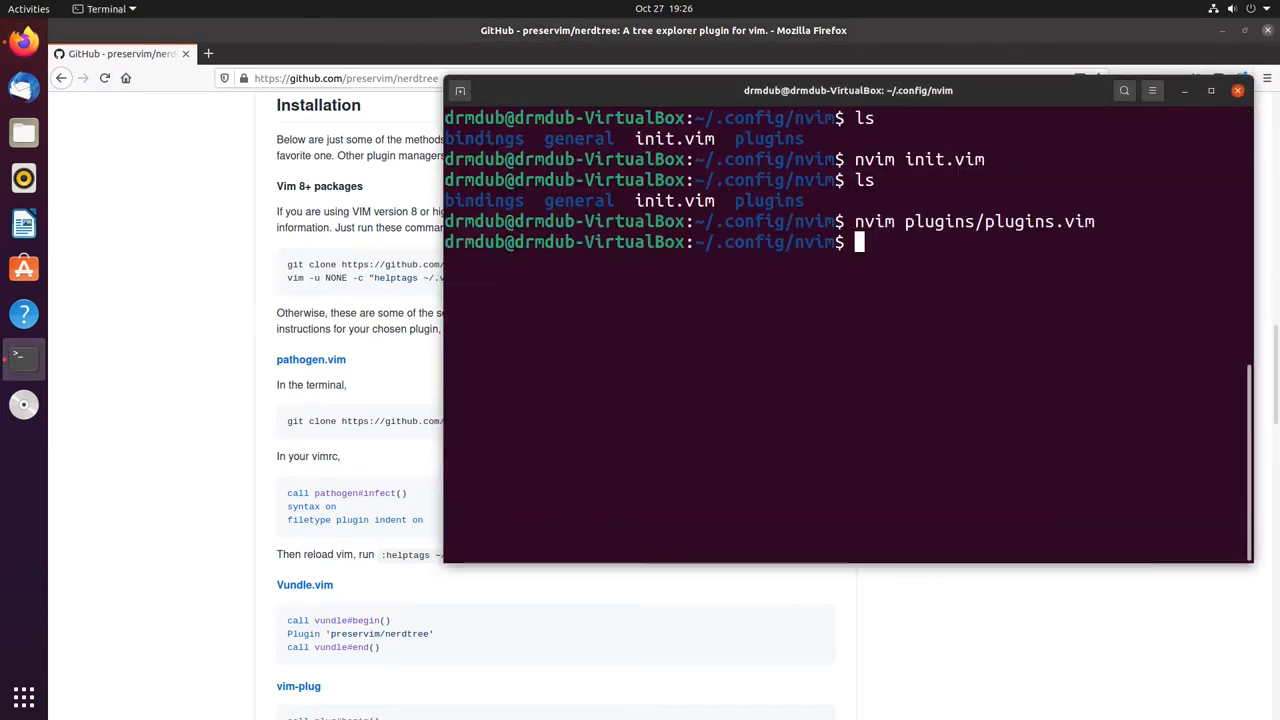
- Open general/settings.vim in the editor to look it over
type("vim")
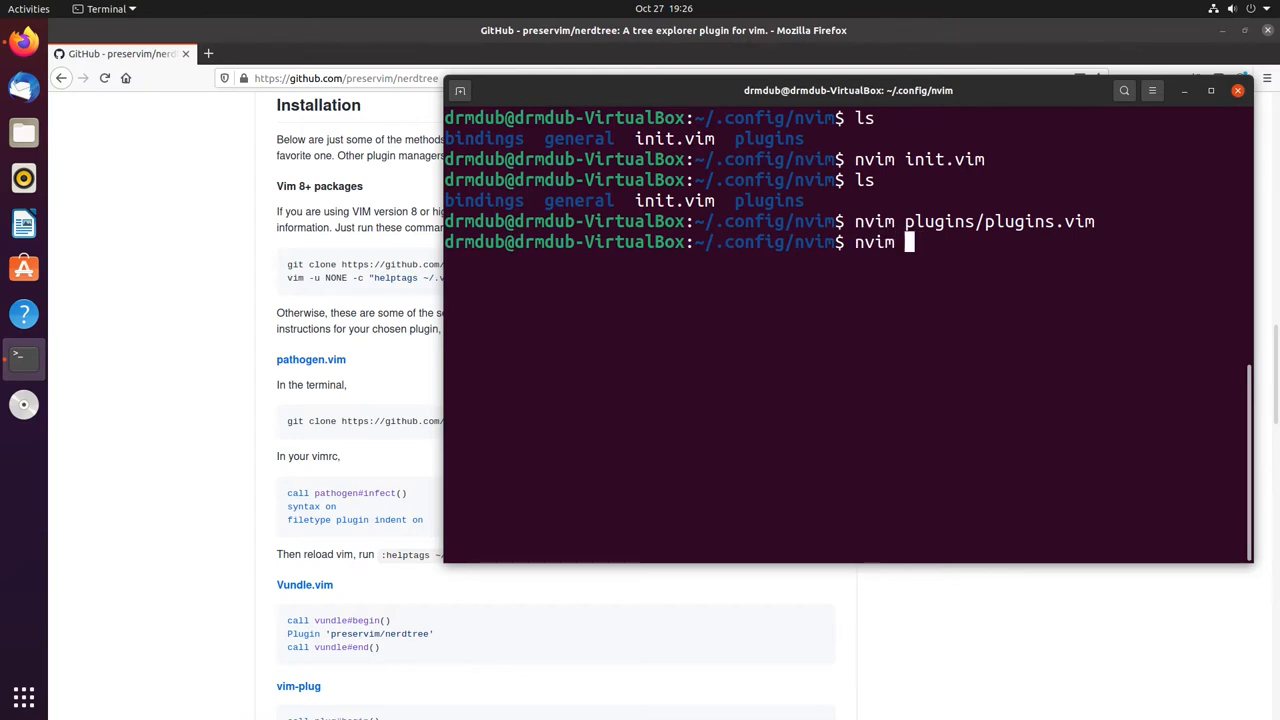
type("g")
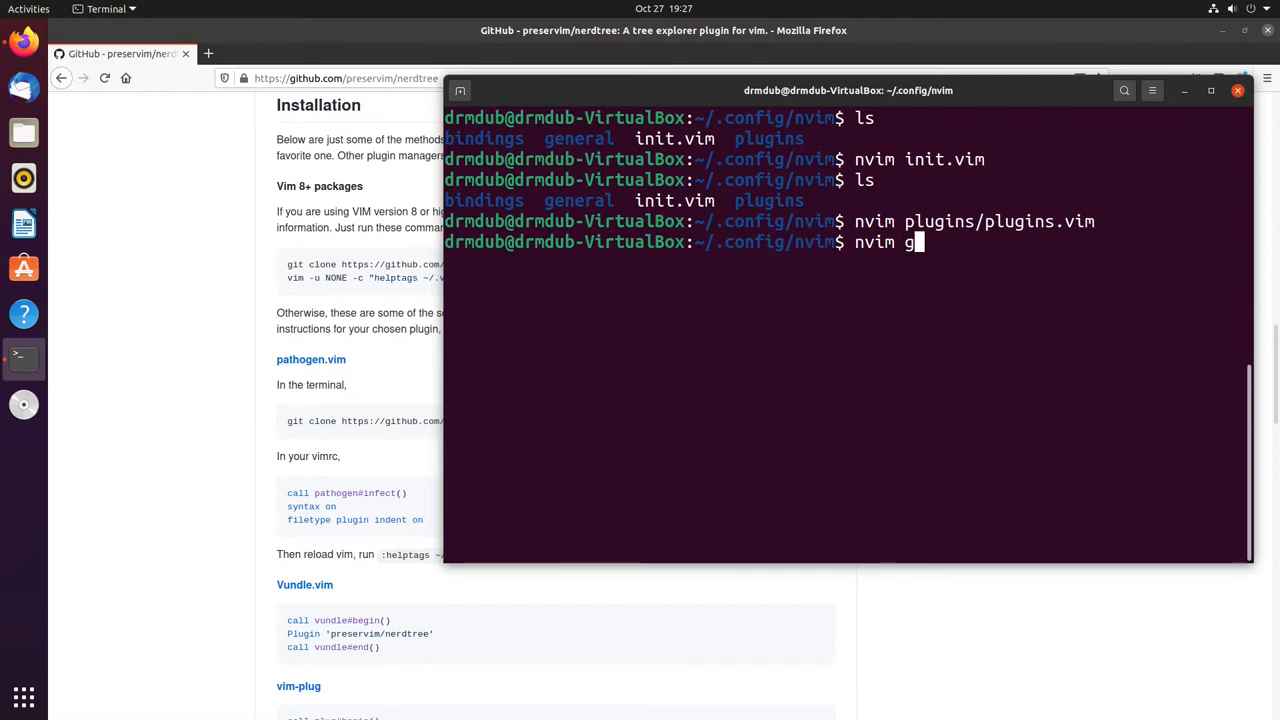
type("eneral/settings.vim")
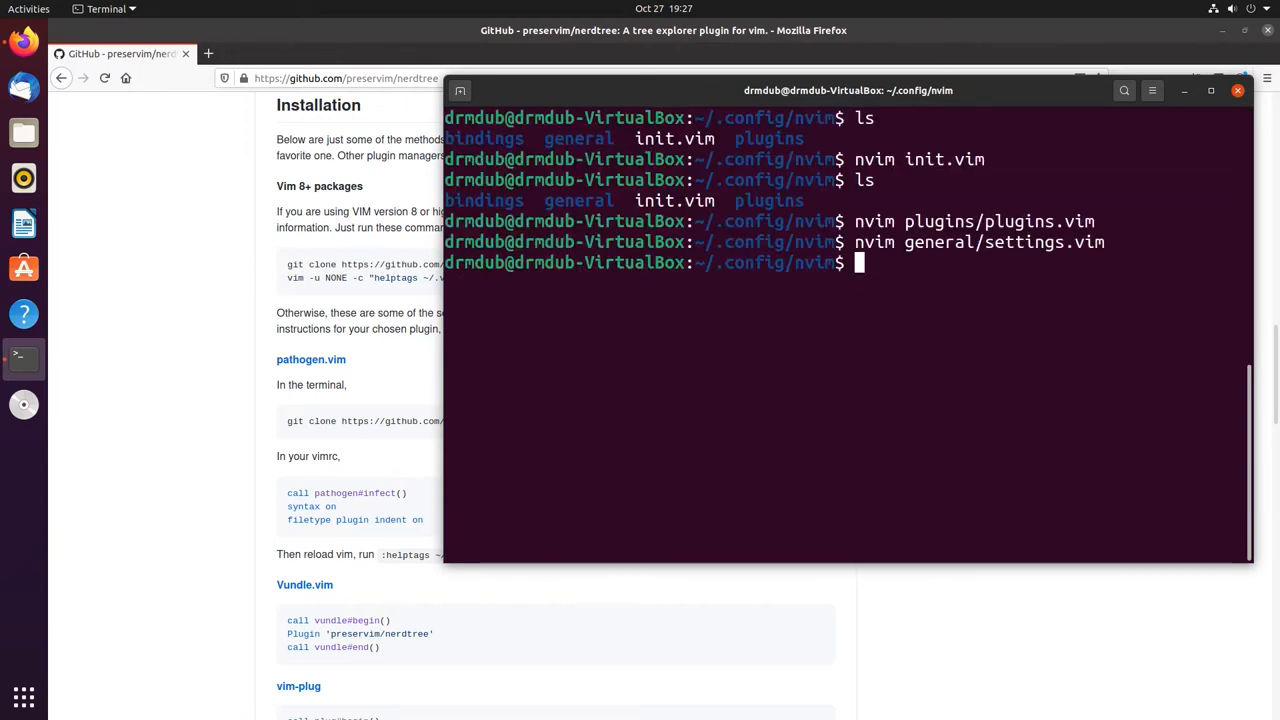
- Enter 'nvim bindings/keybindings.vim' at the shell prompt
type("n")
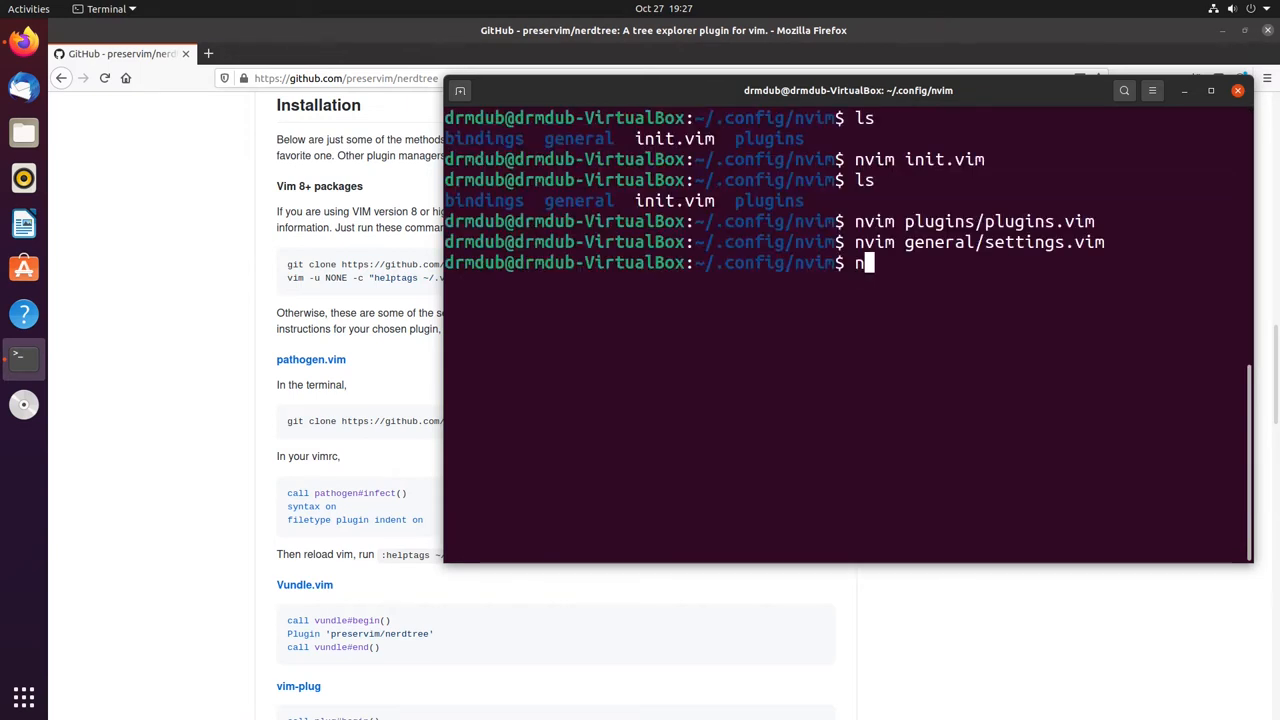
type("vim")
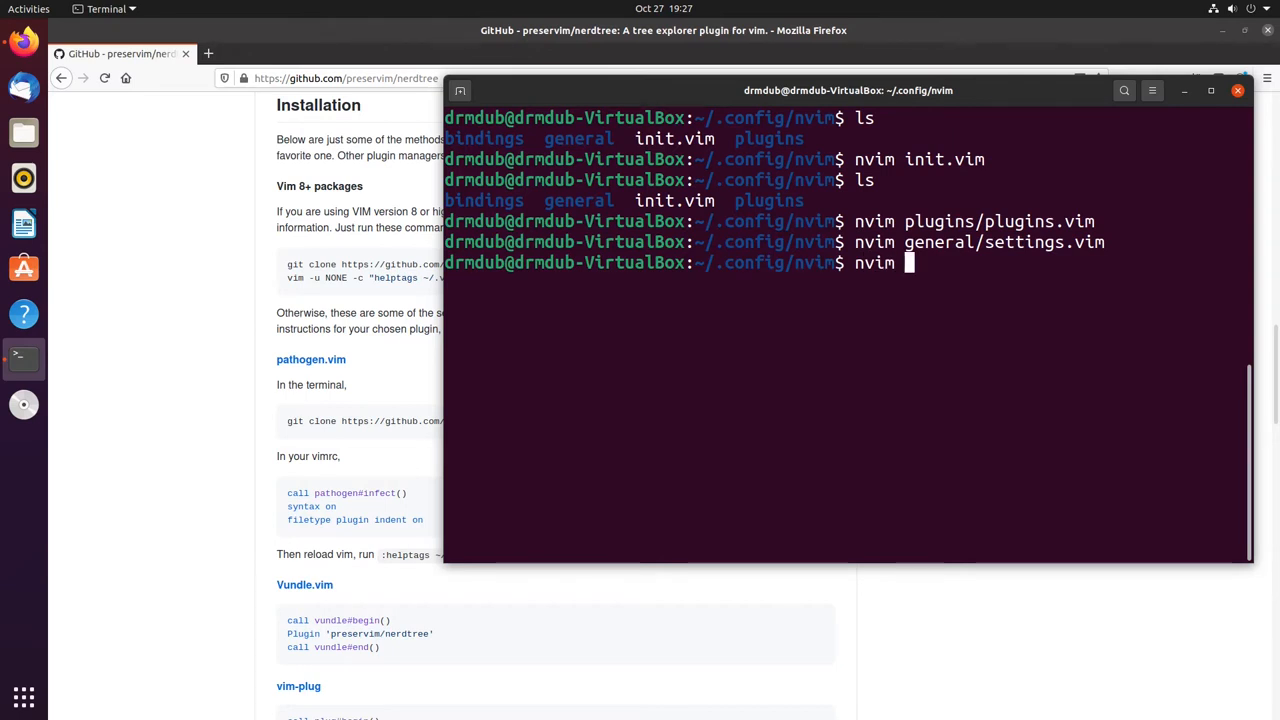
type("bindings/")
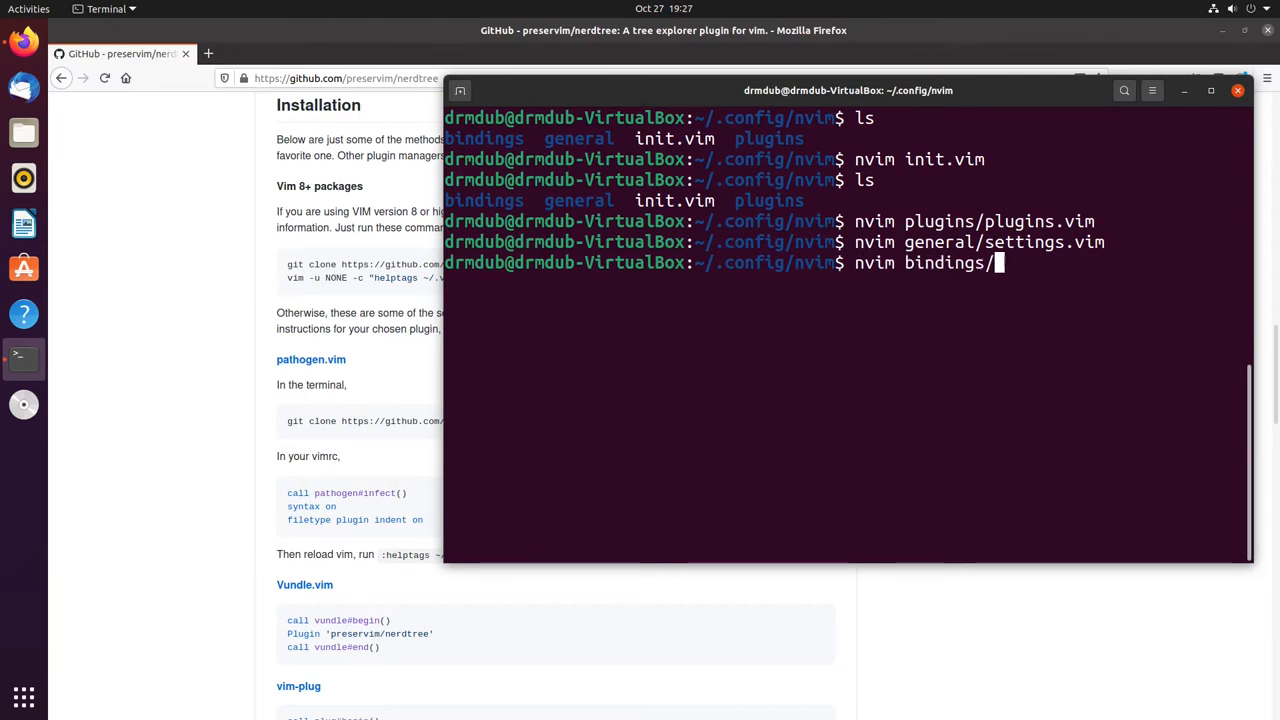
type("keybindings.vim")
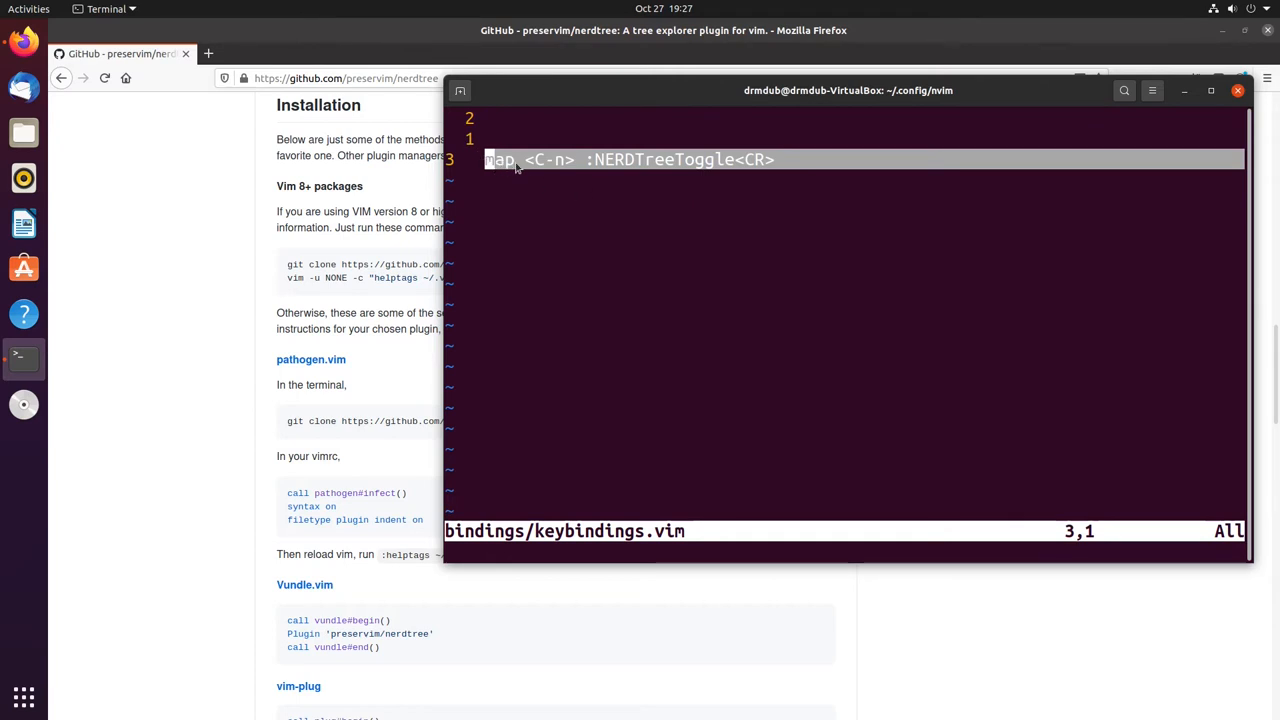
mouse_move(537, 165)
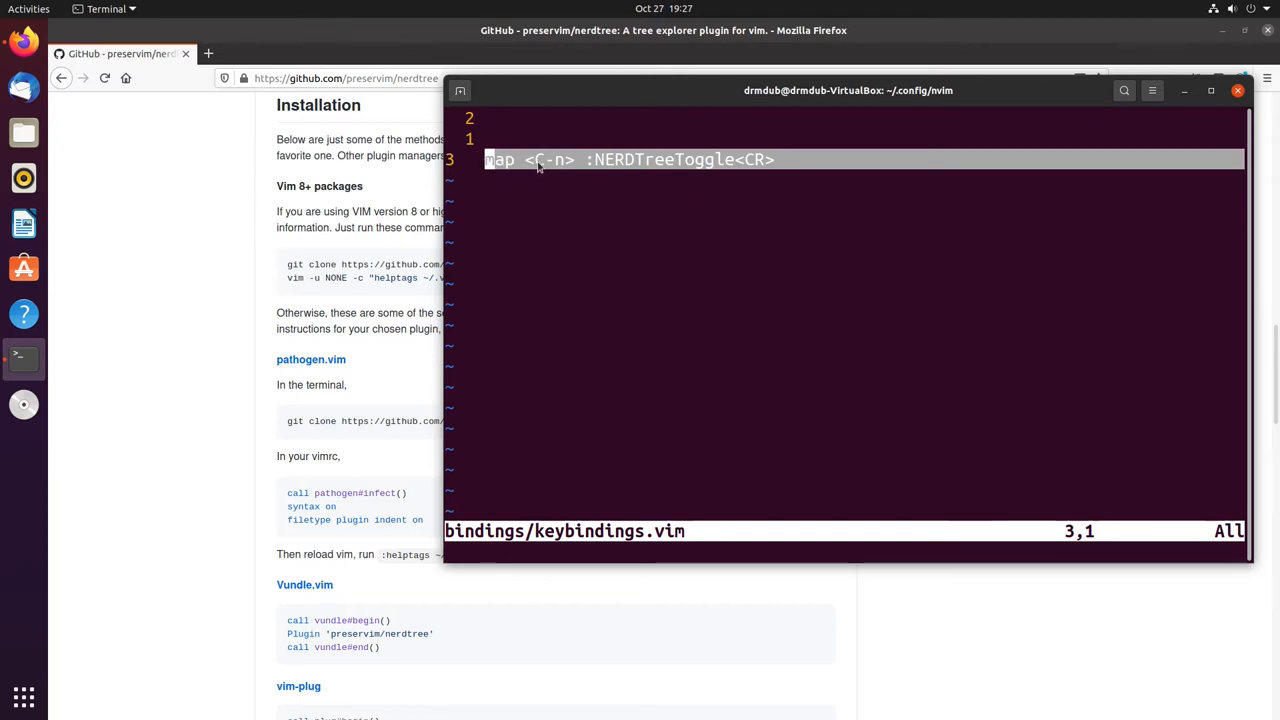
mouse_move(561, 168)
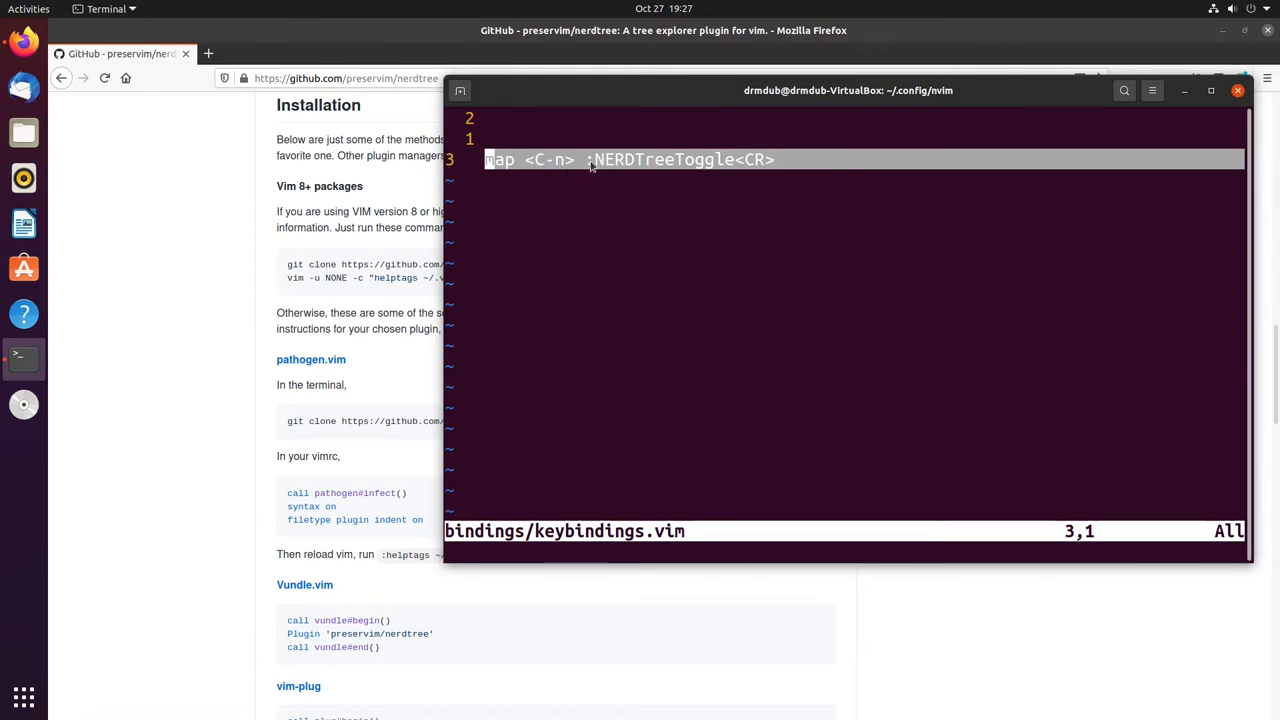
mouse_move(647, 287)
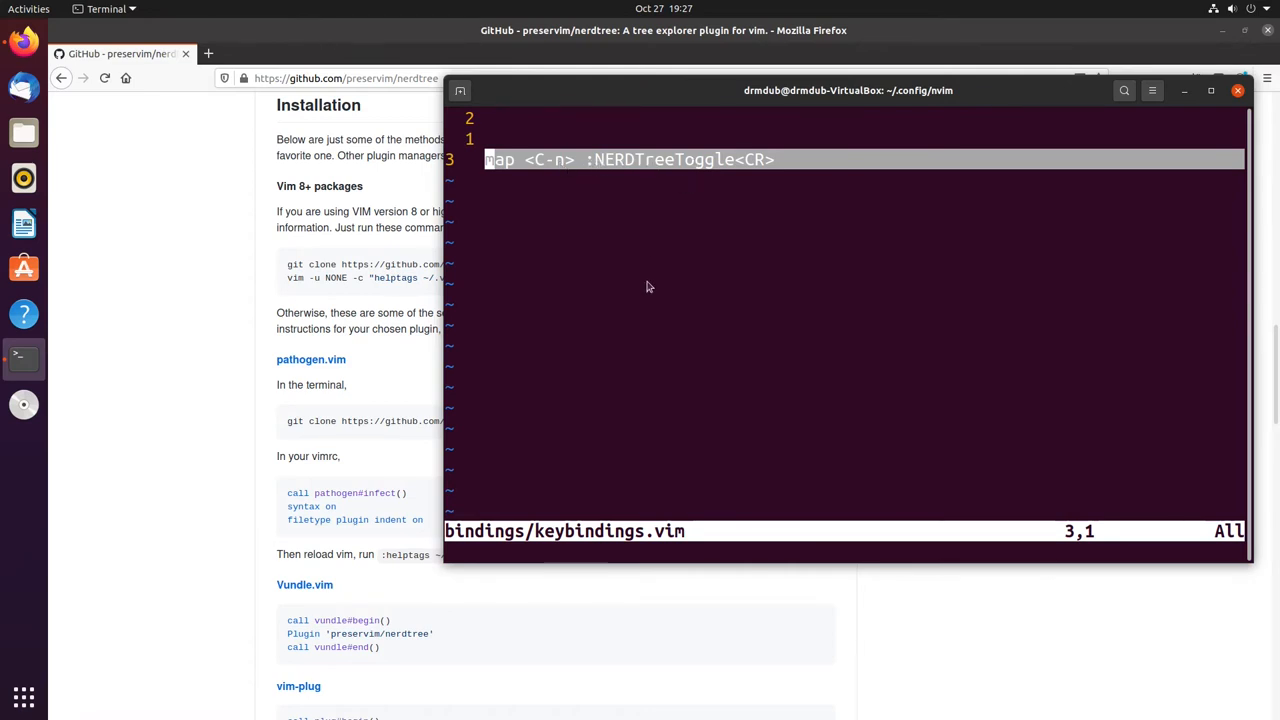
- Toggle the NERDTree panel with :NERDTreeToggle, then save and quit keybindings.vim with :wq
type(":NERD")
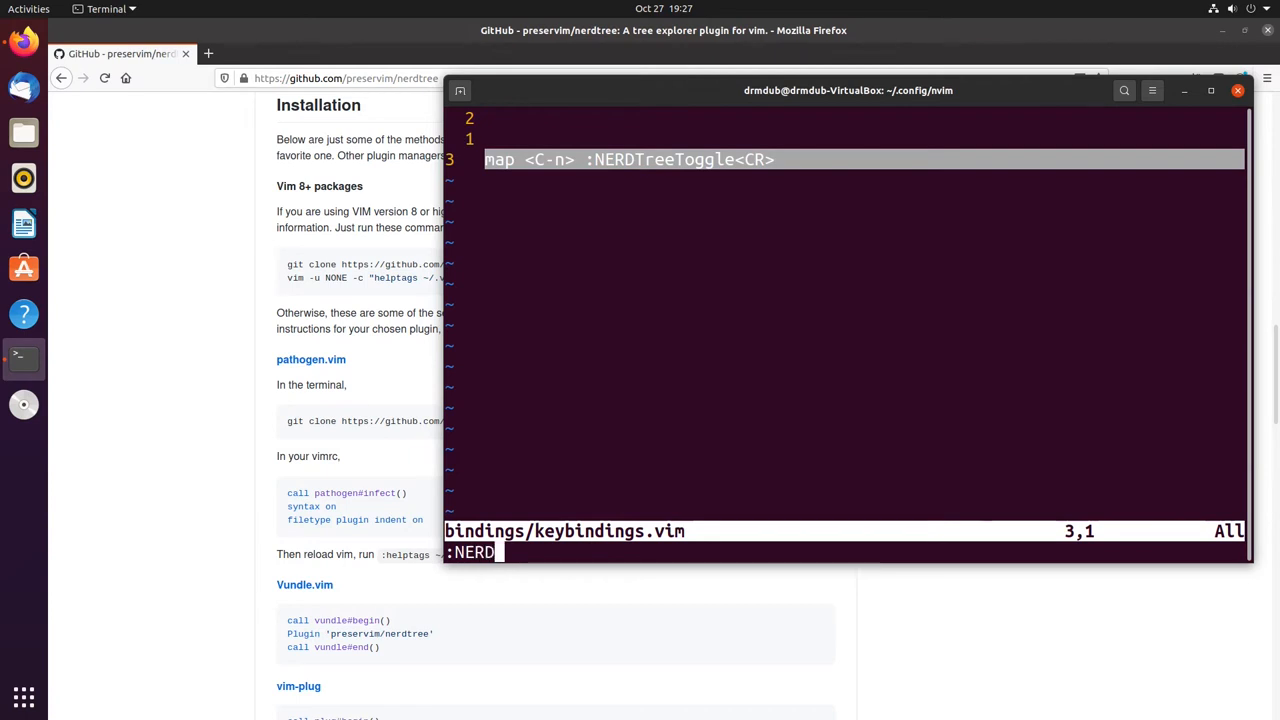
type("TreeToggl")
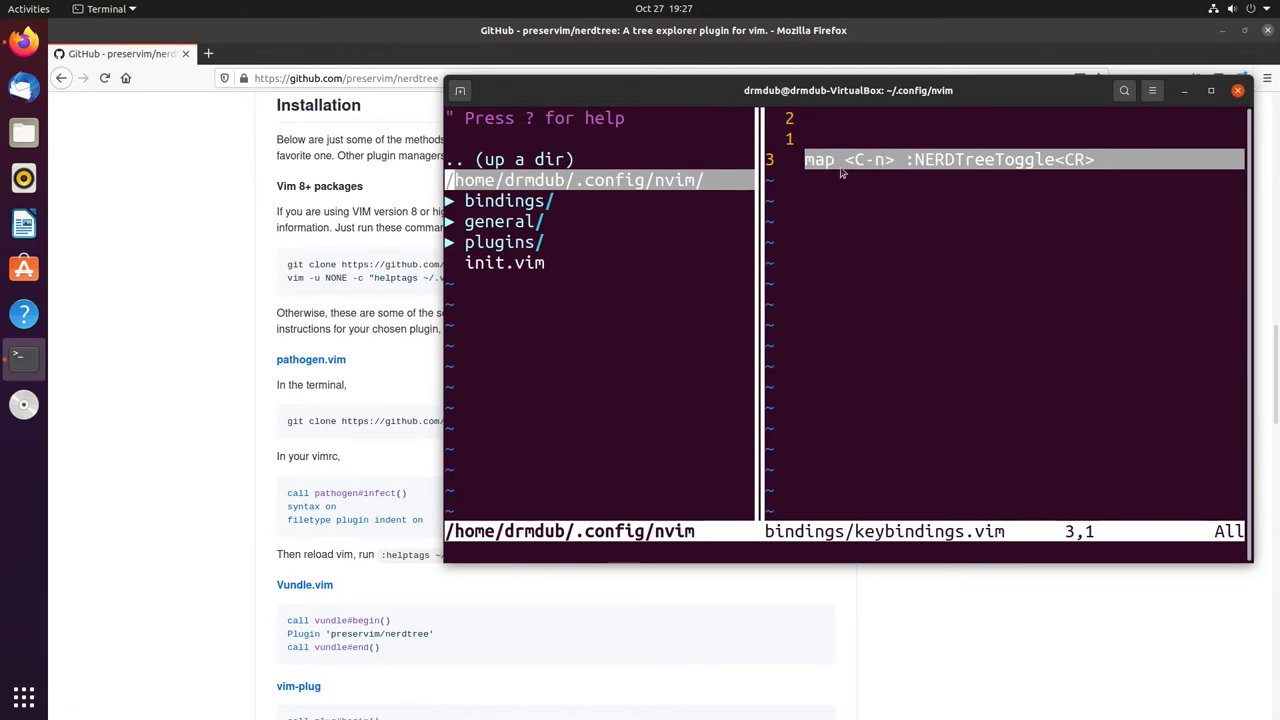
type(":NERDTreeToggle")
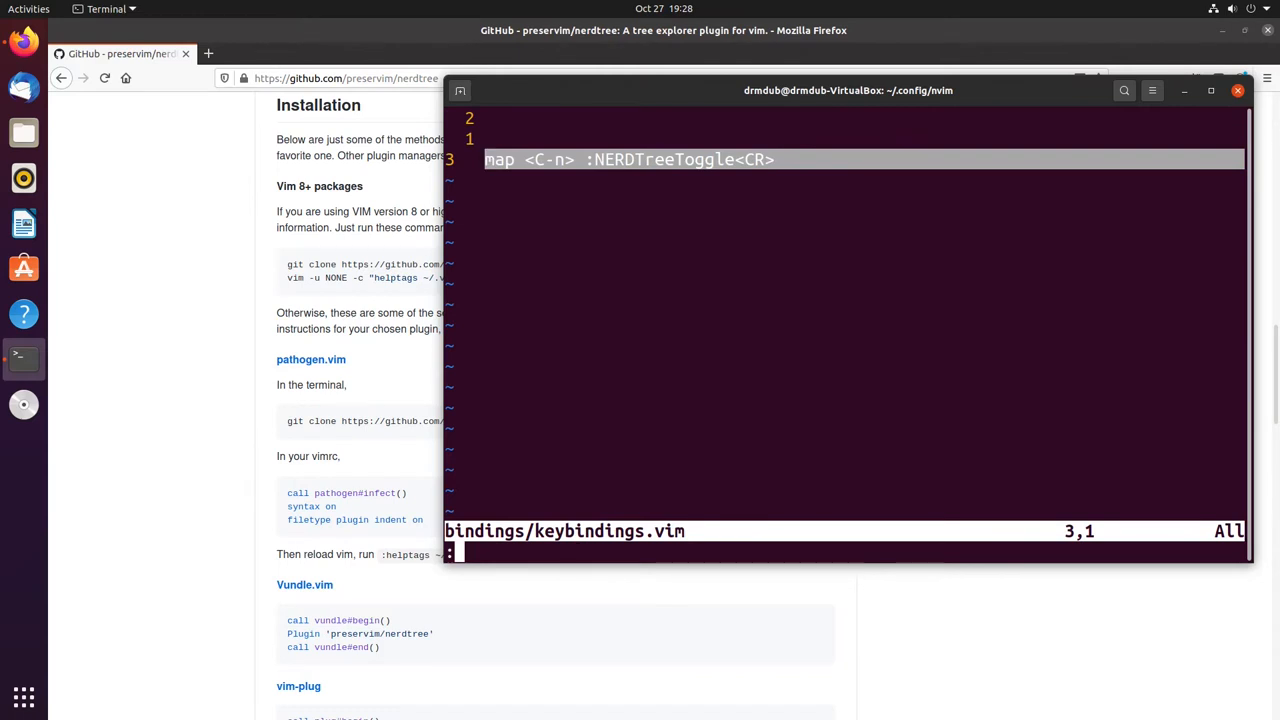
type("NERDE")
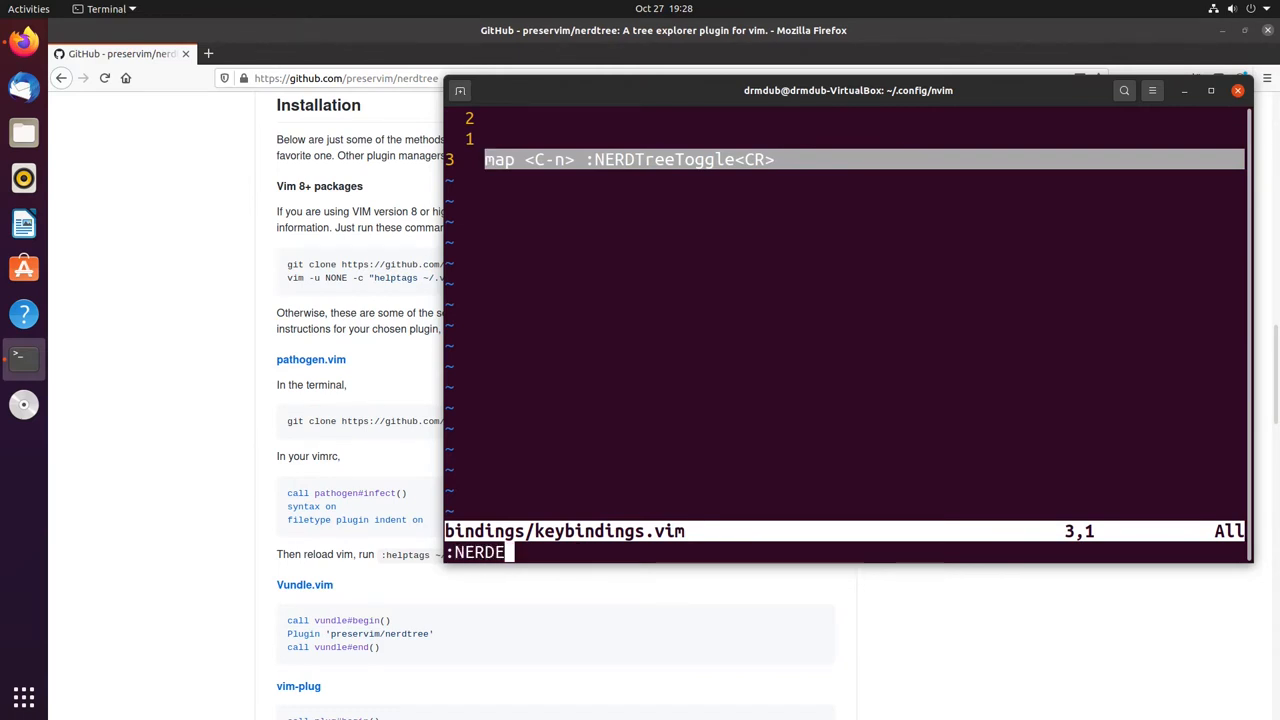
type("TreeToggle")
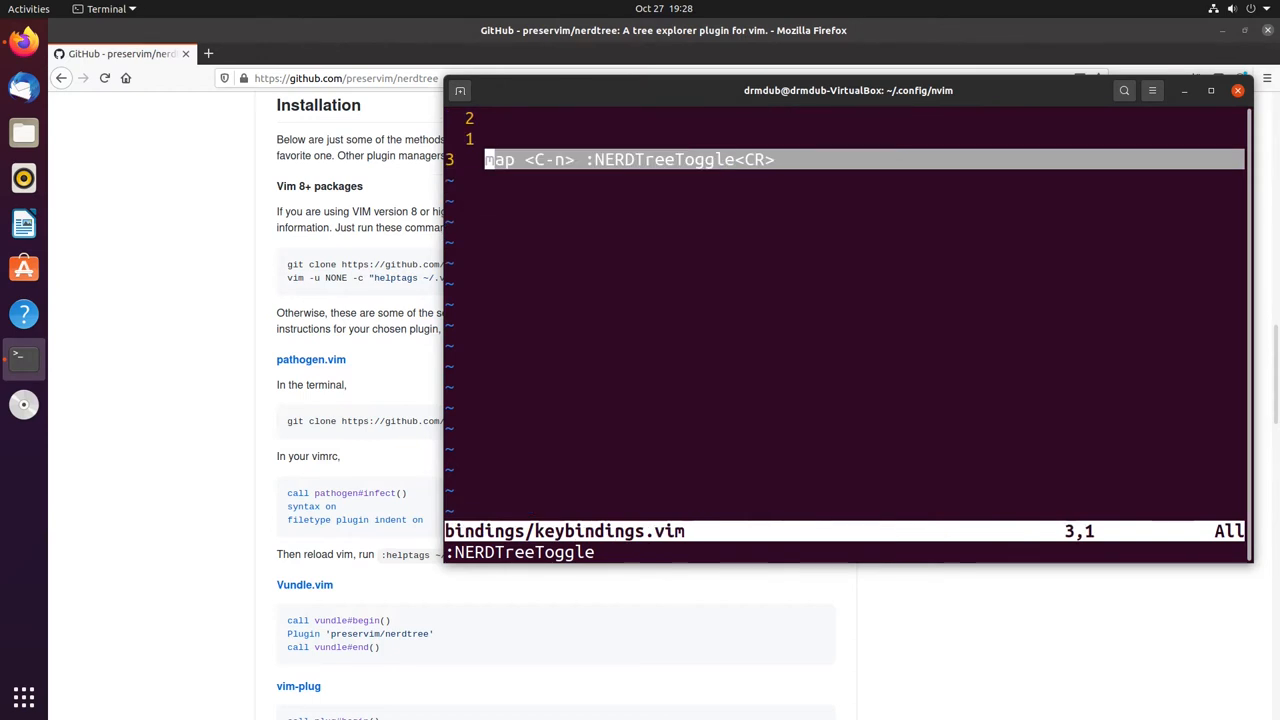
type(":wq")
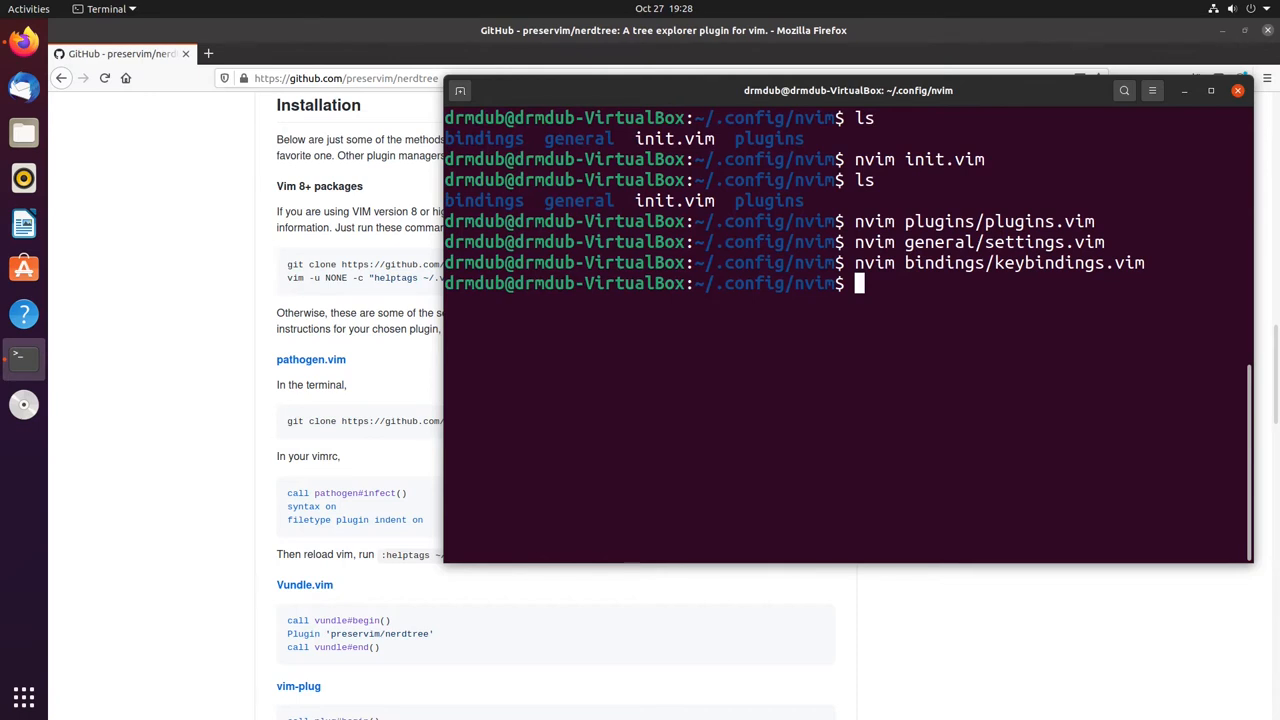
- Go home with cd, abandon editing .bashrc, and list all files including .vim and .vimrc
type("cd")
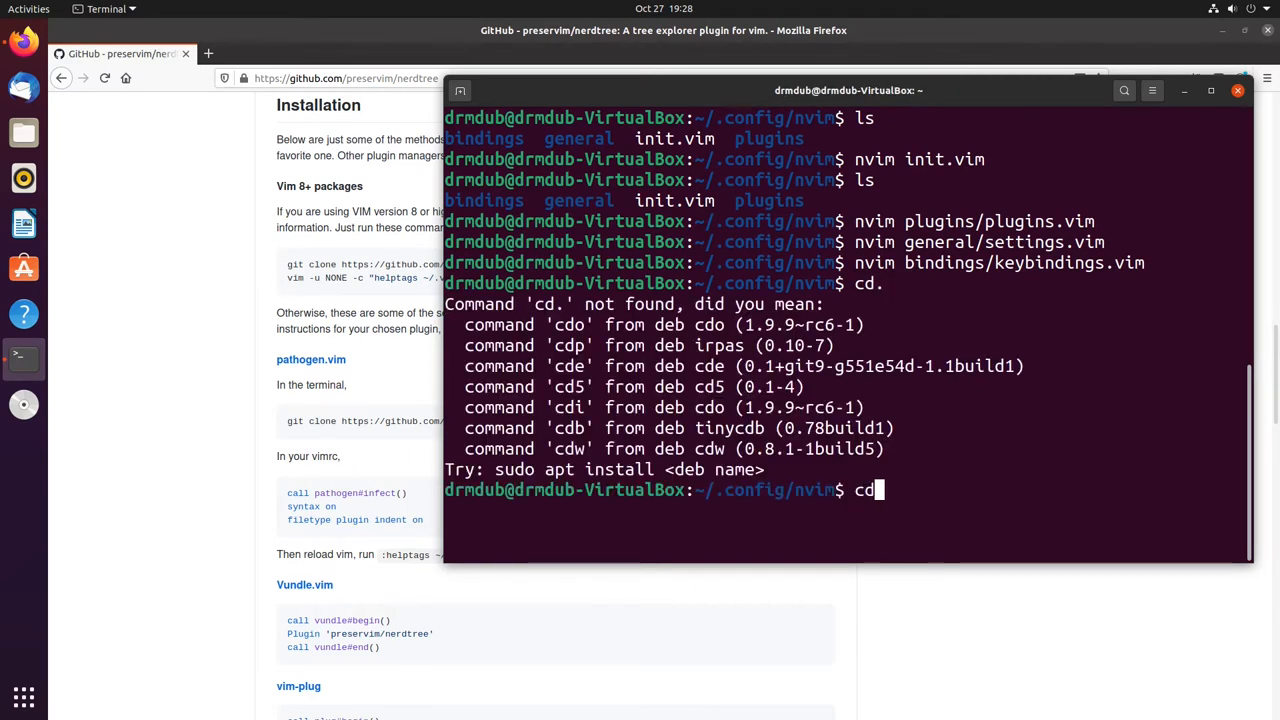
type("nvim")
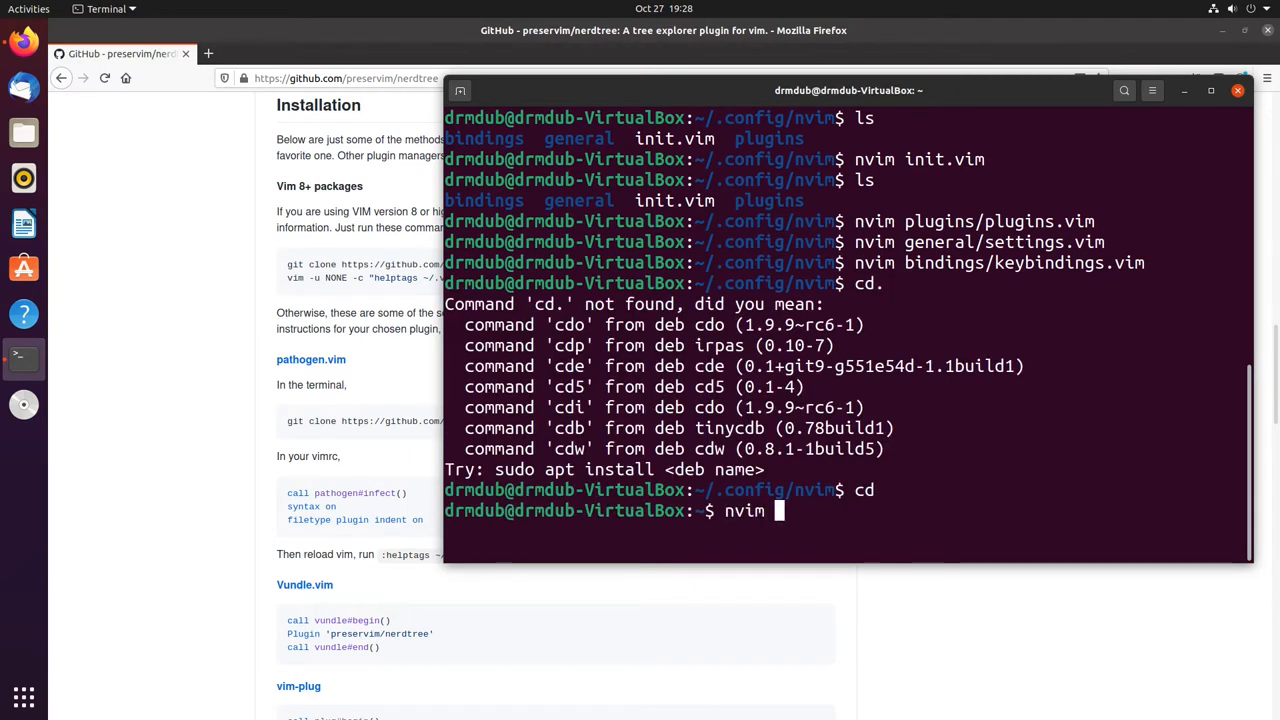
type(".bashrc")
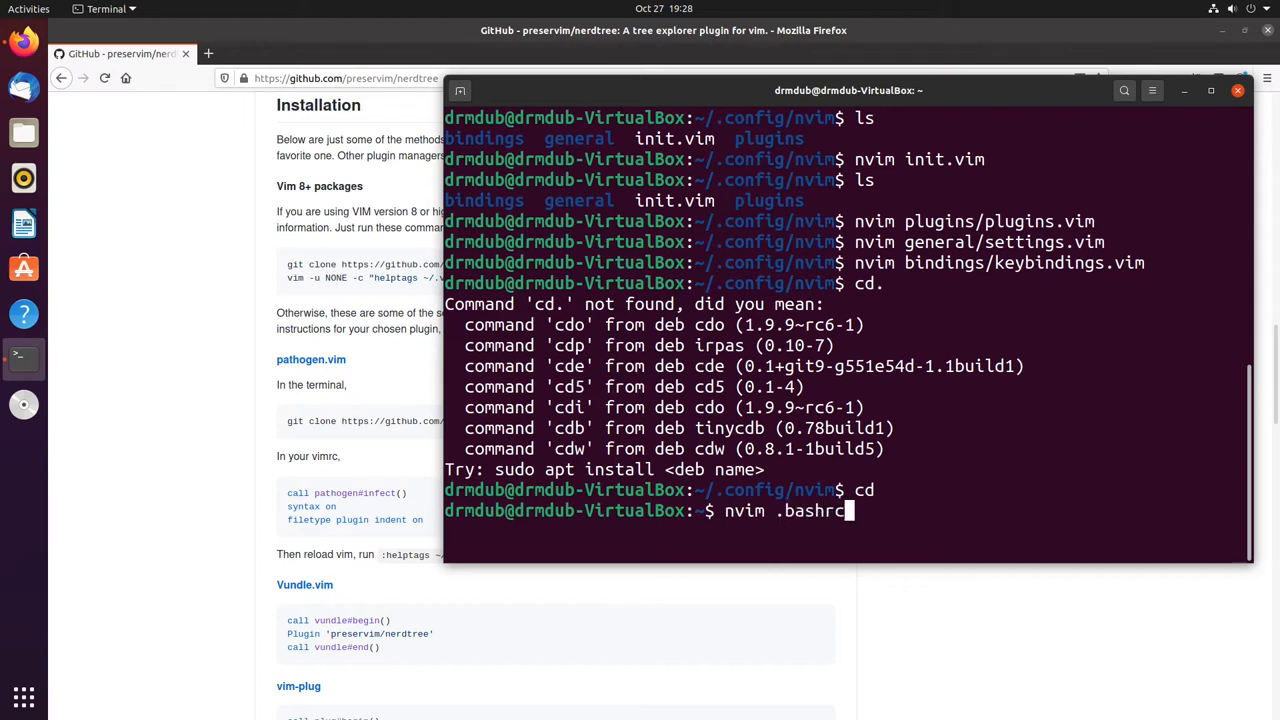
key("BackSpace")
type("ls")
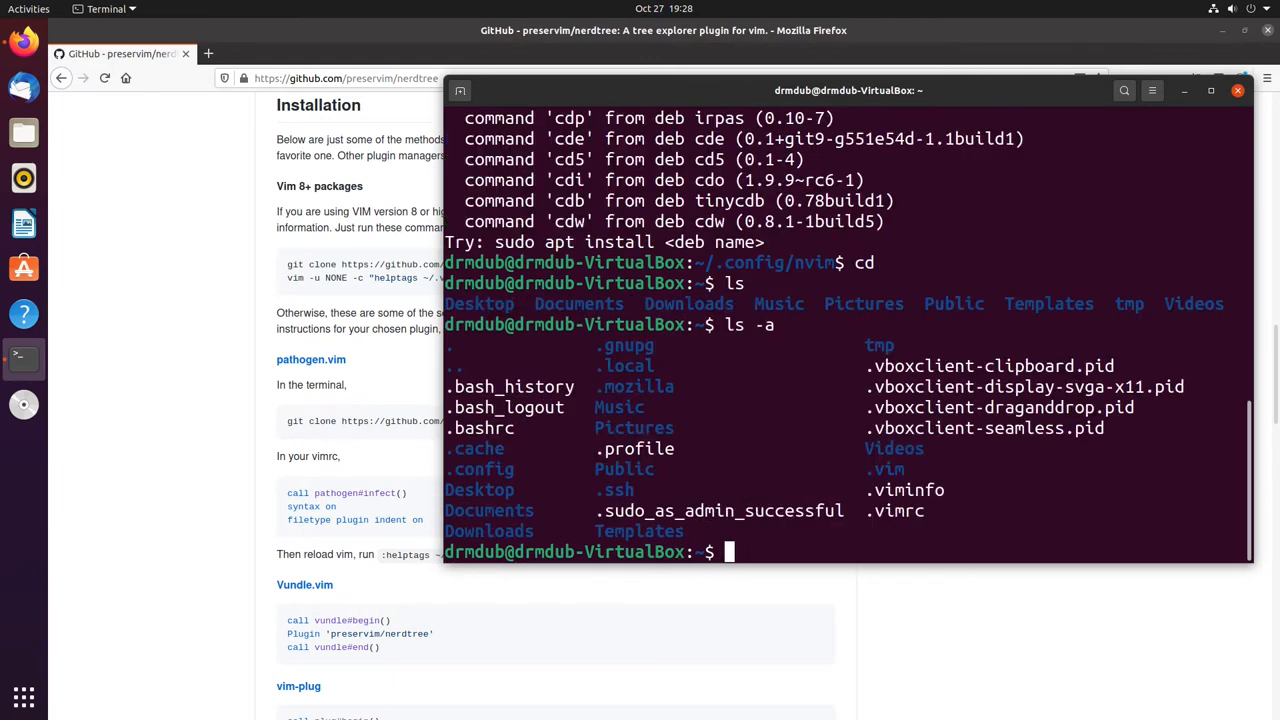
type("nvim .vim")
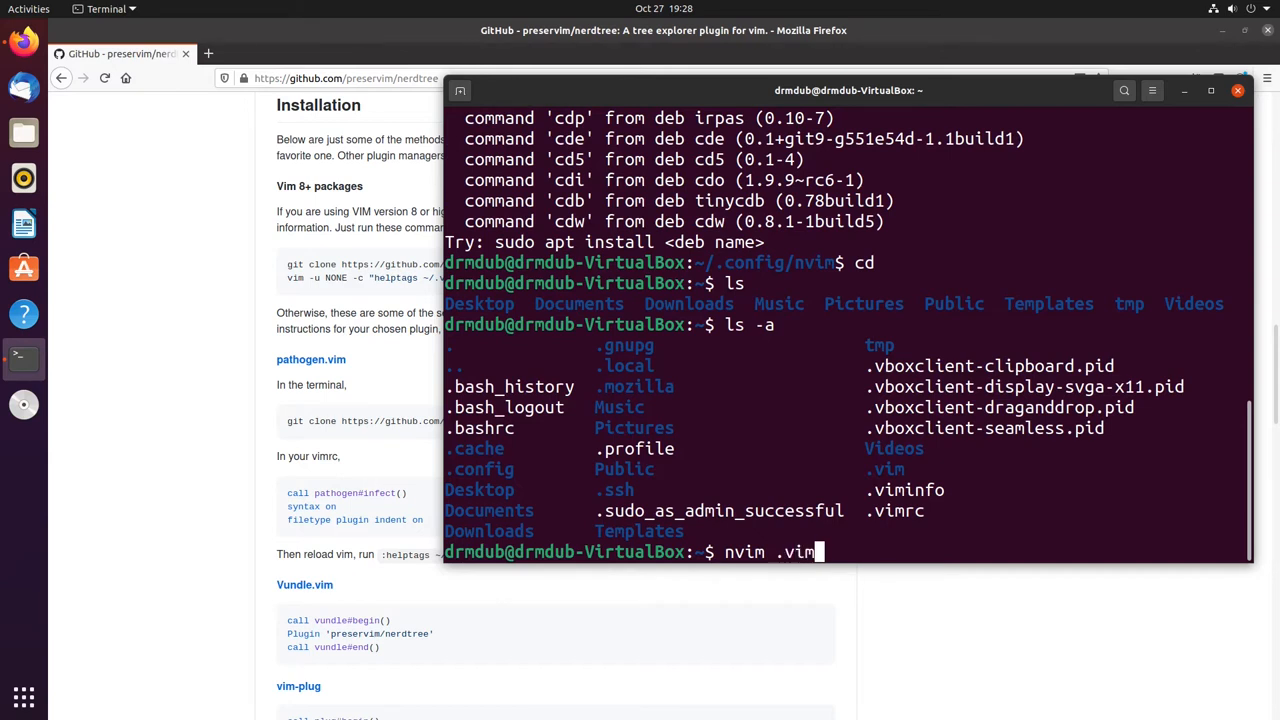
- Open .vimrc in Neovim beside the NERDTree home-folder panel and view its quick help
key("Return")
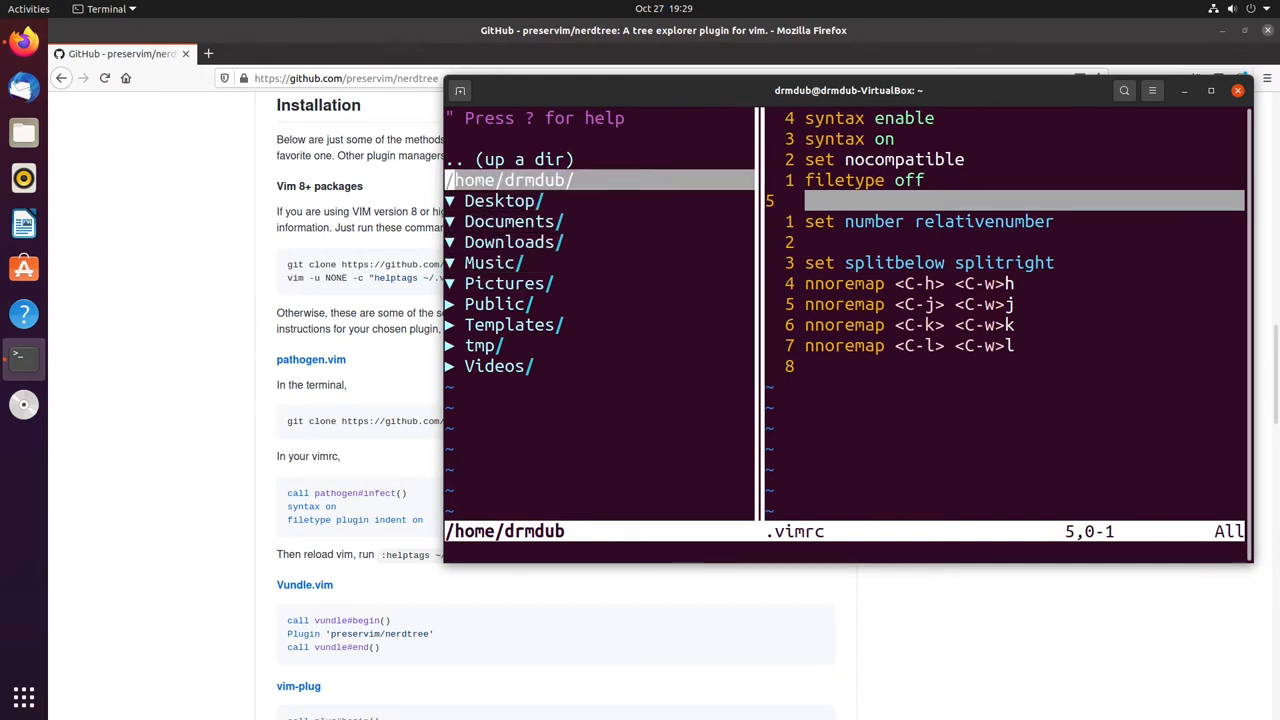
key("j")
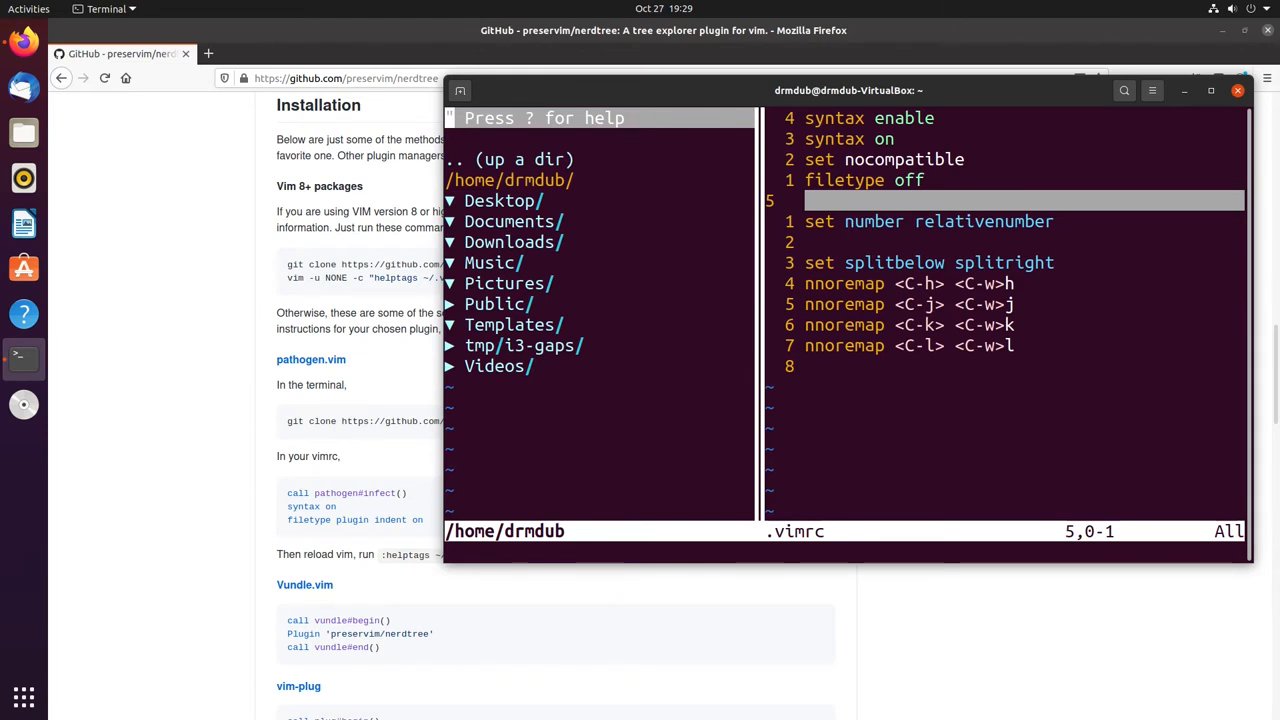
- Show hidden files in NERDTree and expand the .config and nvim folders
key("I")
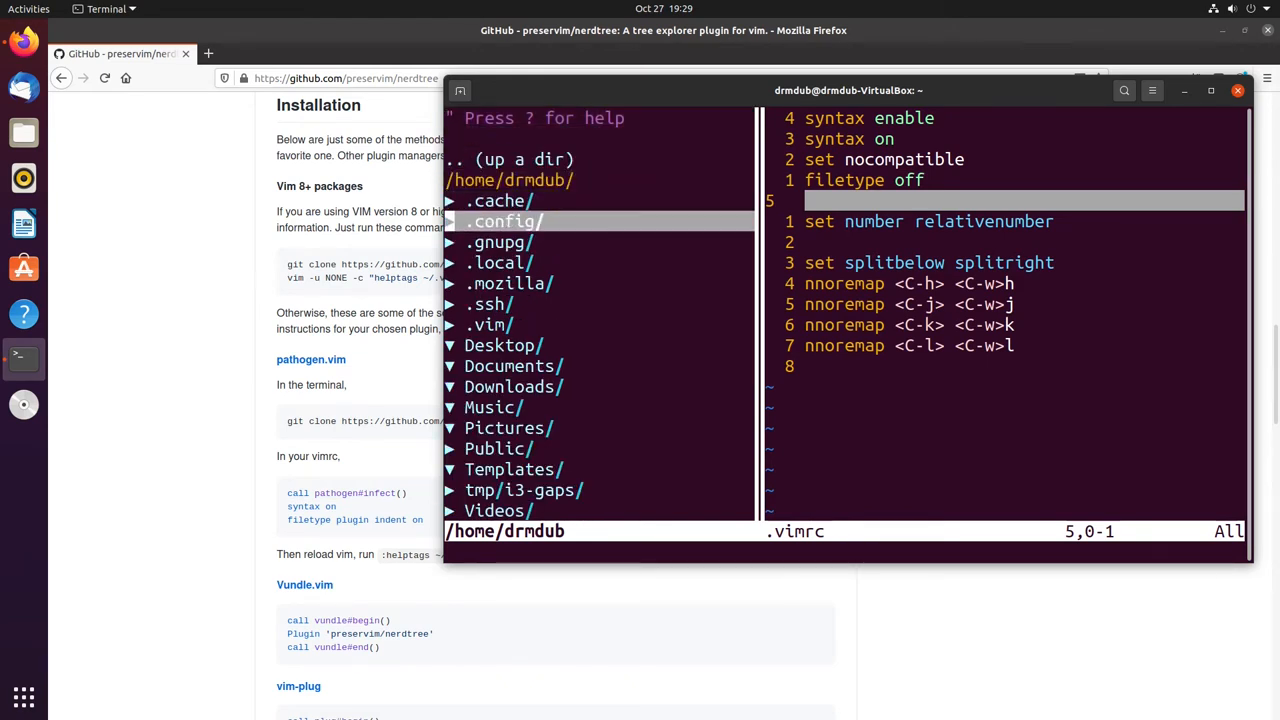
left_click(504, 221)
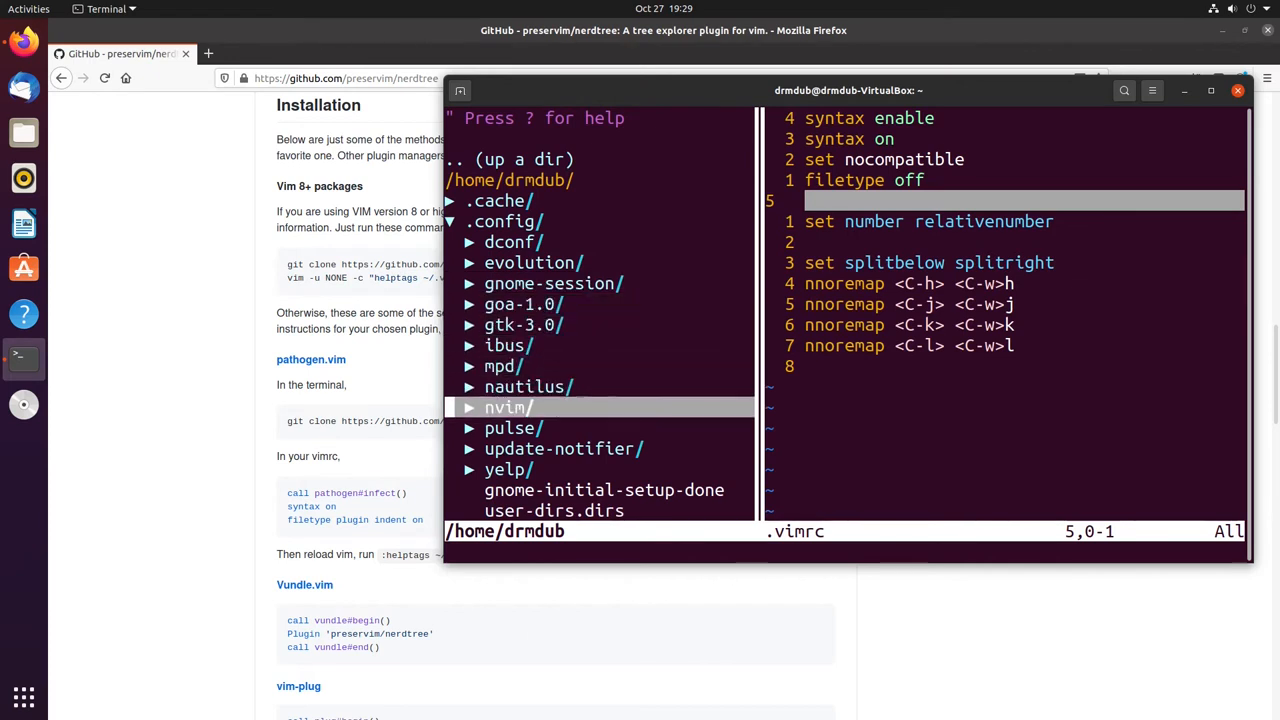
left_click(508, 407)
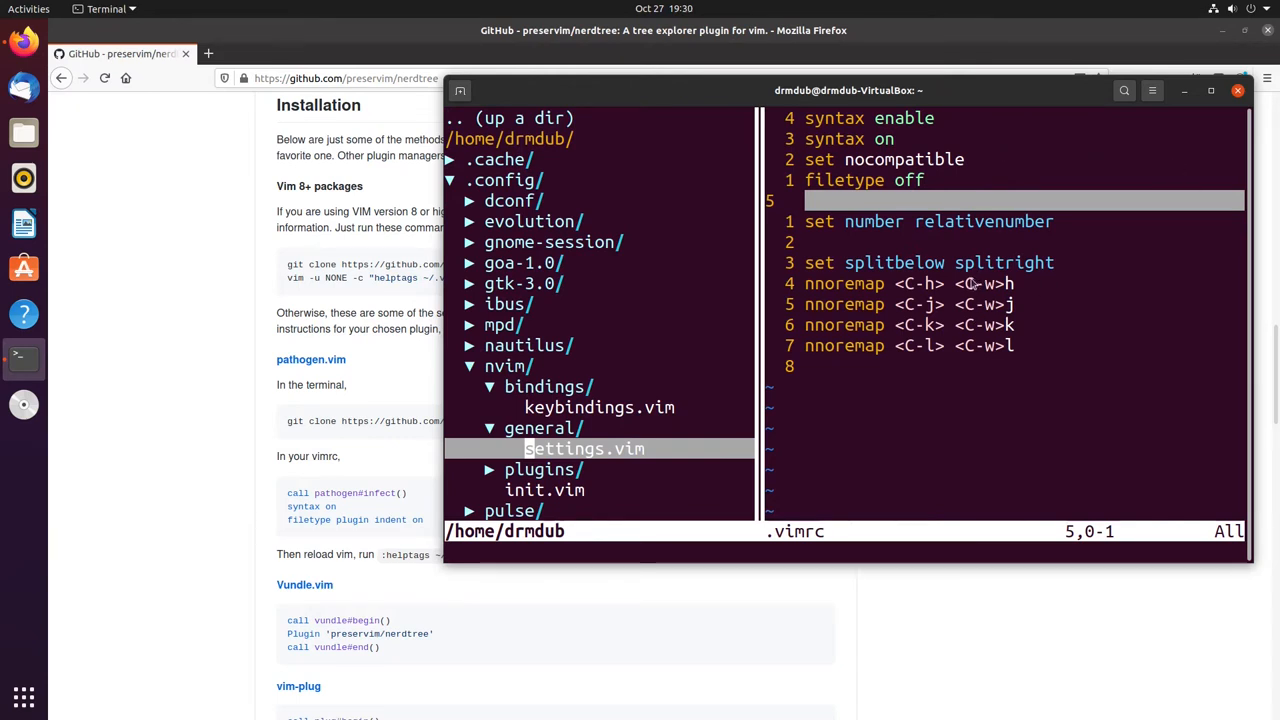
mouse_move(910, 292)
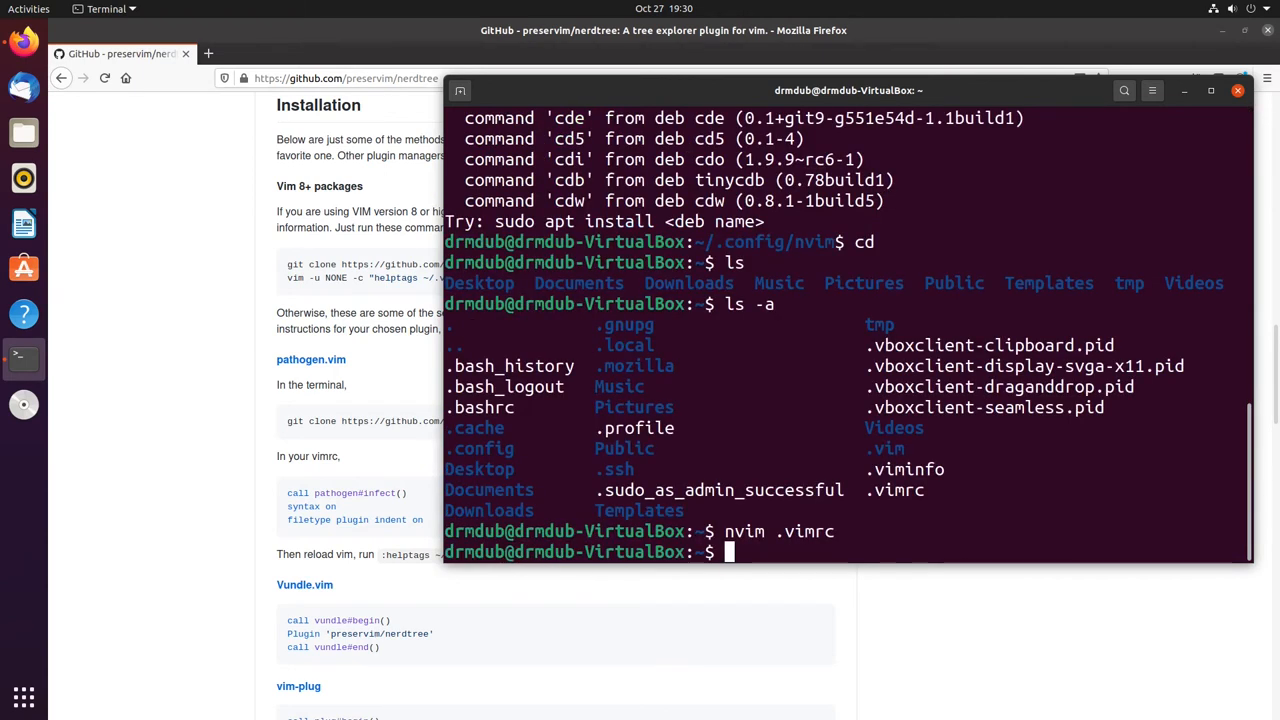
- Move into ~/.config/nvim, open init.vim, then open general/settings.vim
type("cd .config/nvim/")
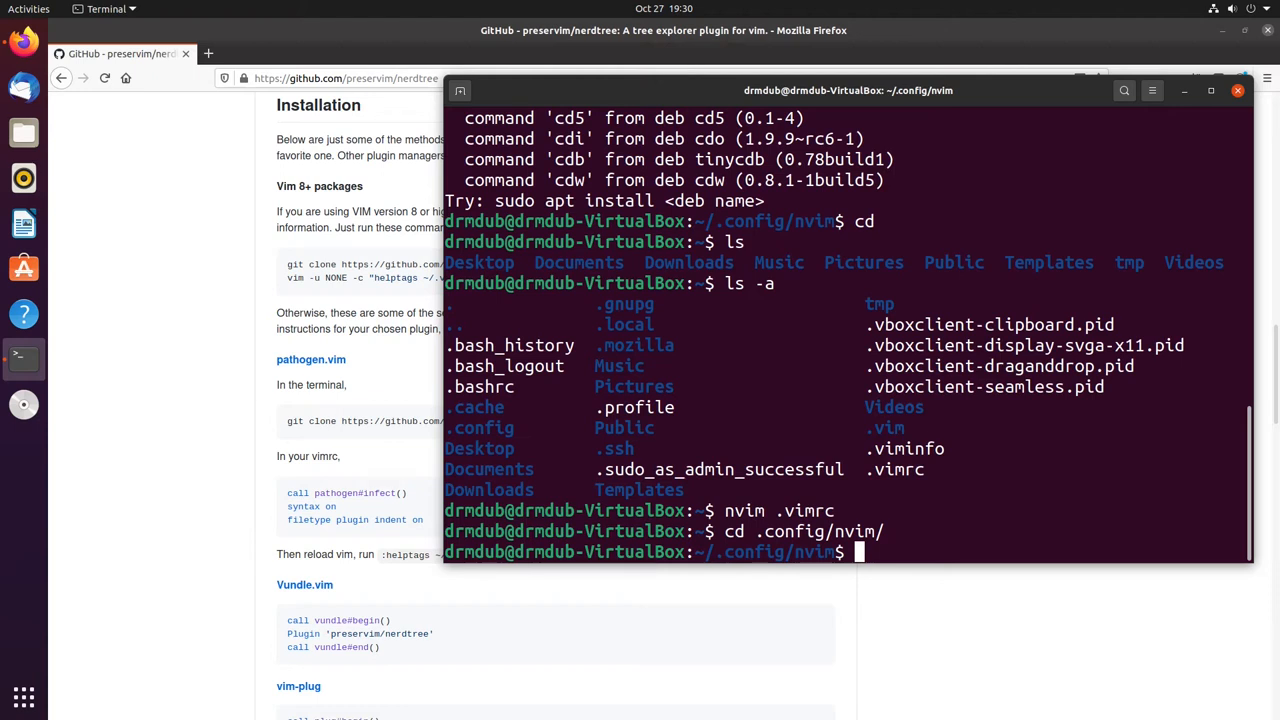
type("nvim init.vim")
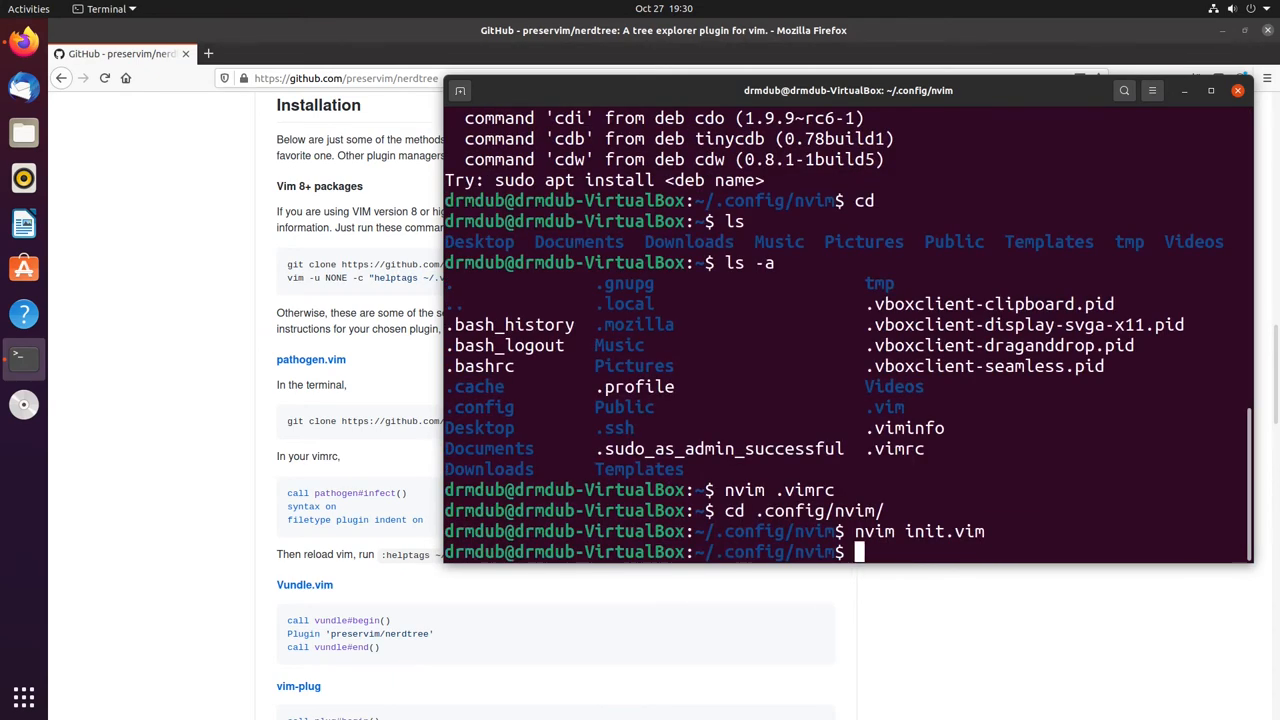
type("nvim ge")
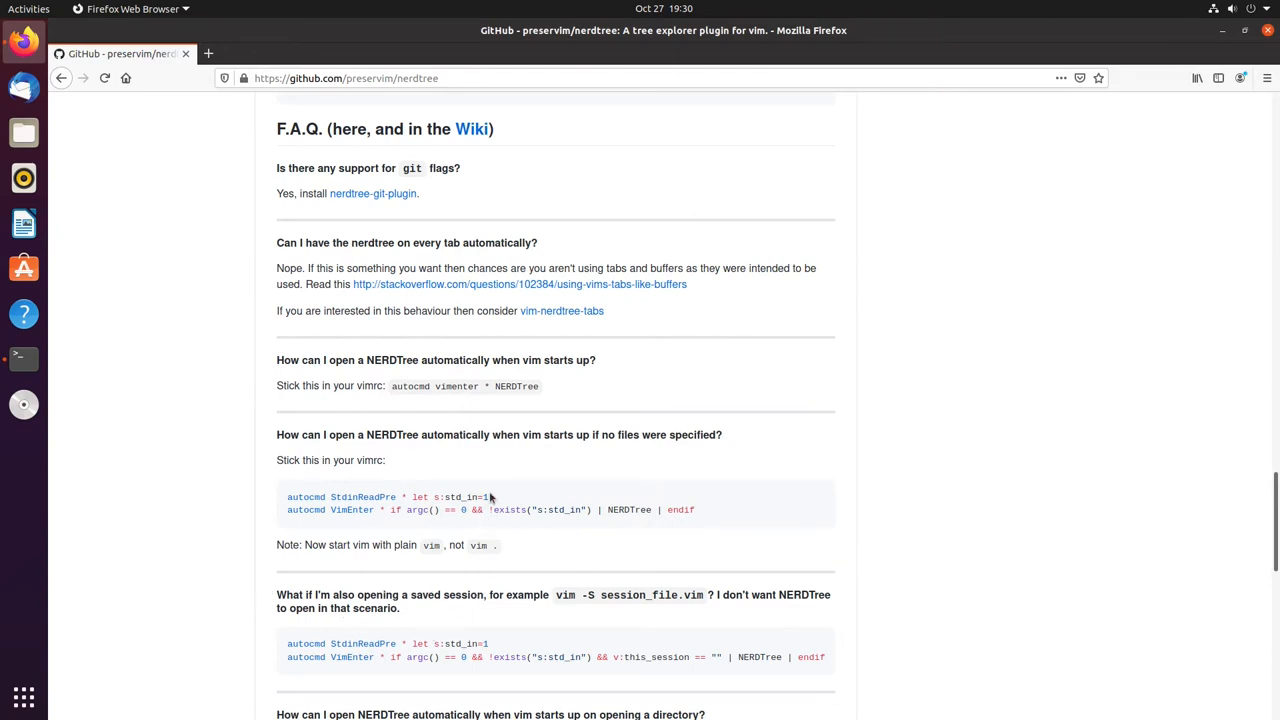
mouse_move(719, 519)
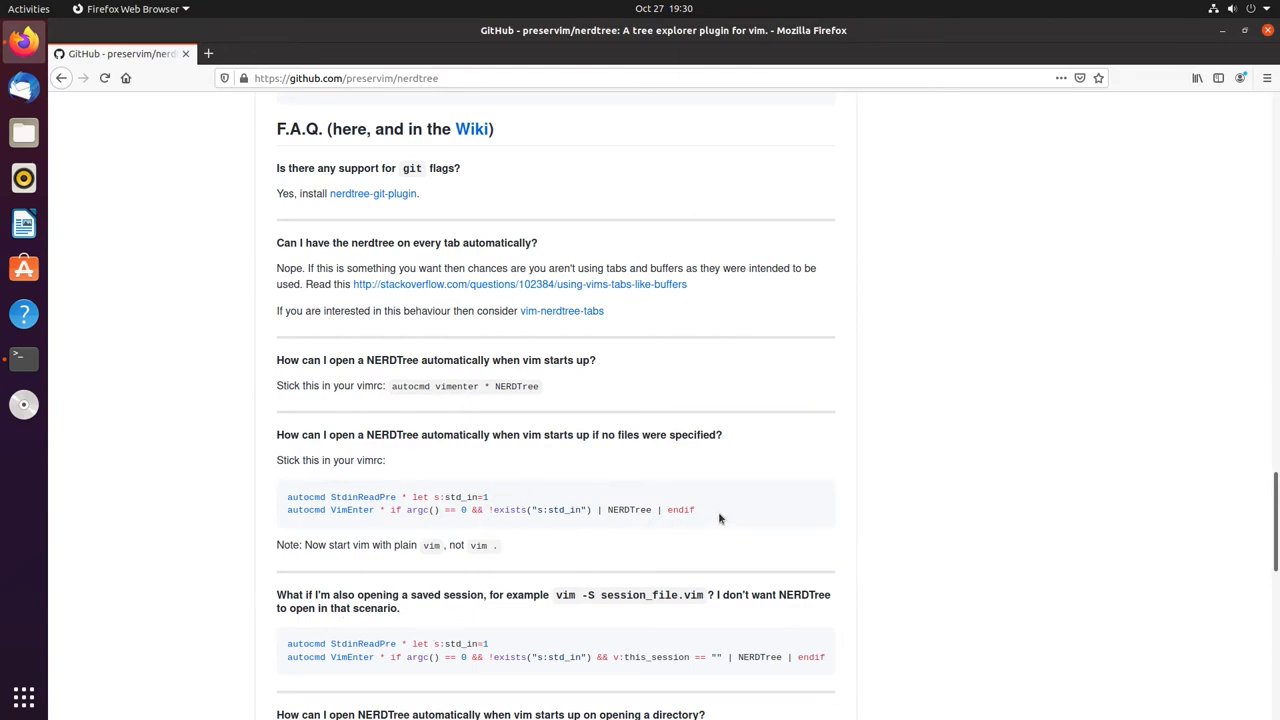
- Paste the StdinReadPre and VimEnter NERDTree autocmd lines into settings.vim and save with :wq
left_click_drag(287, 497, 695, 510)
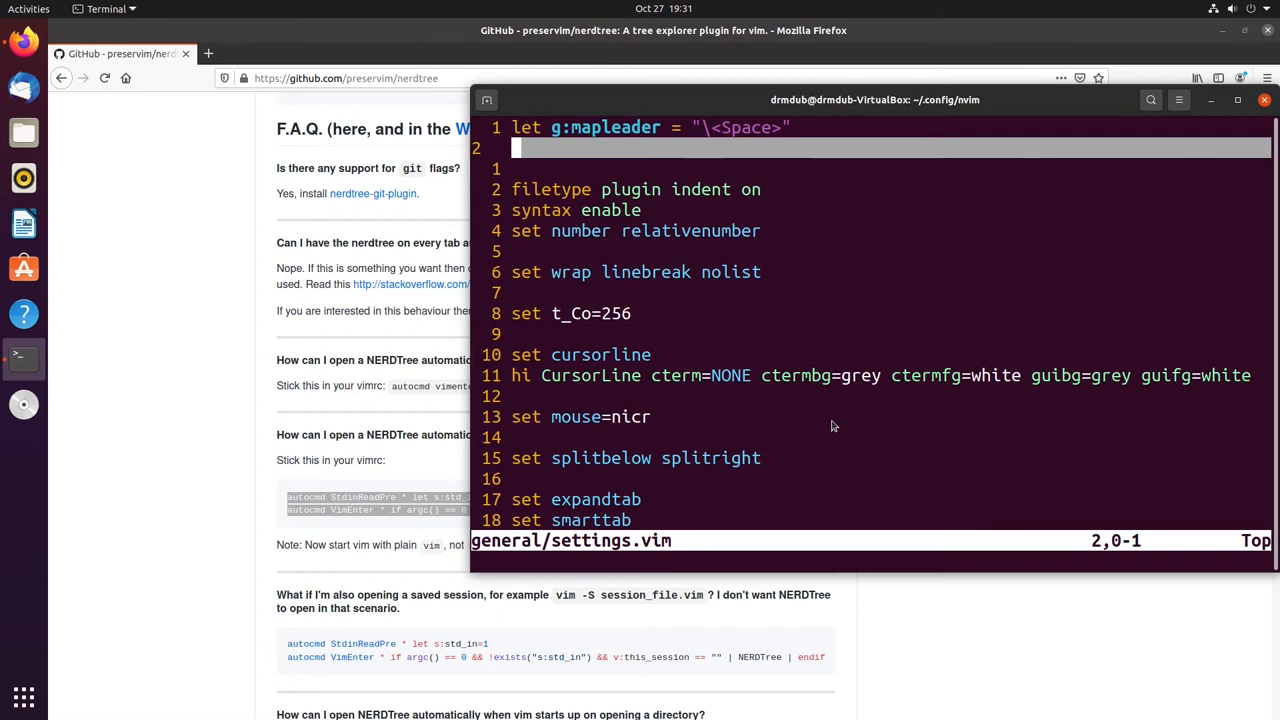
key("i")
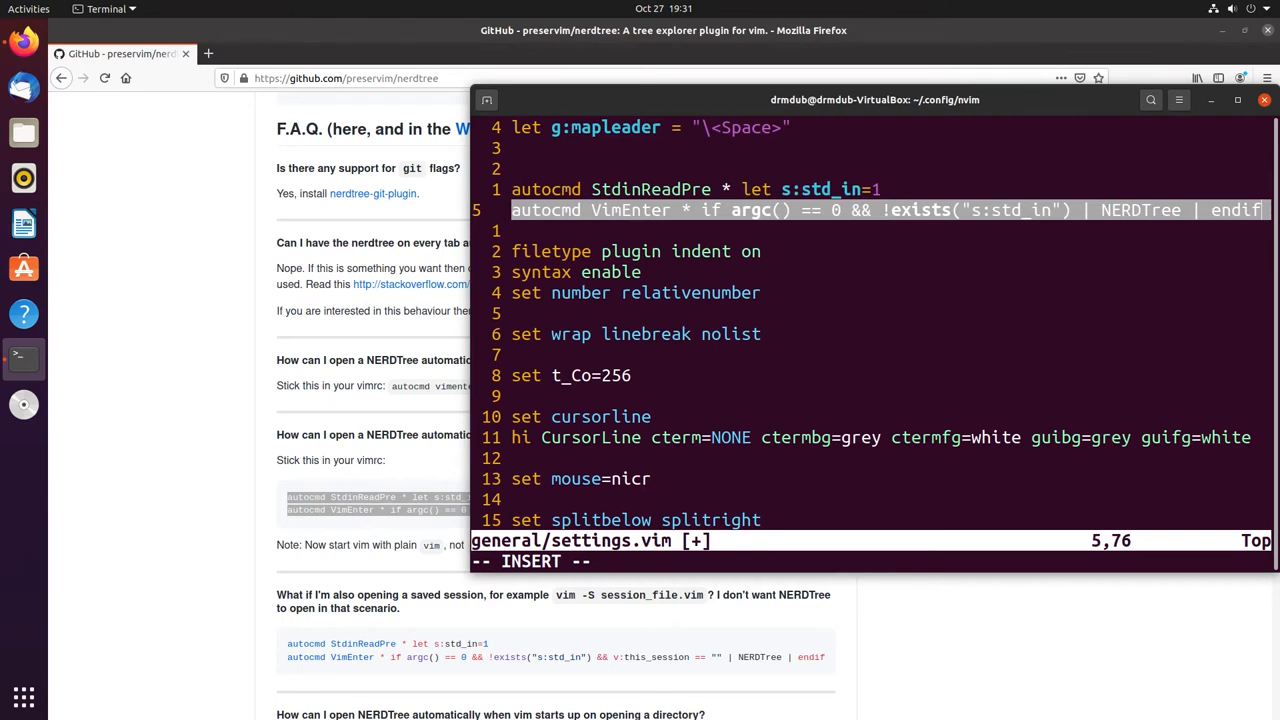
type(":wq")
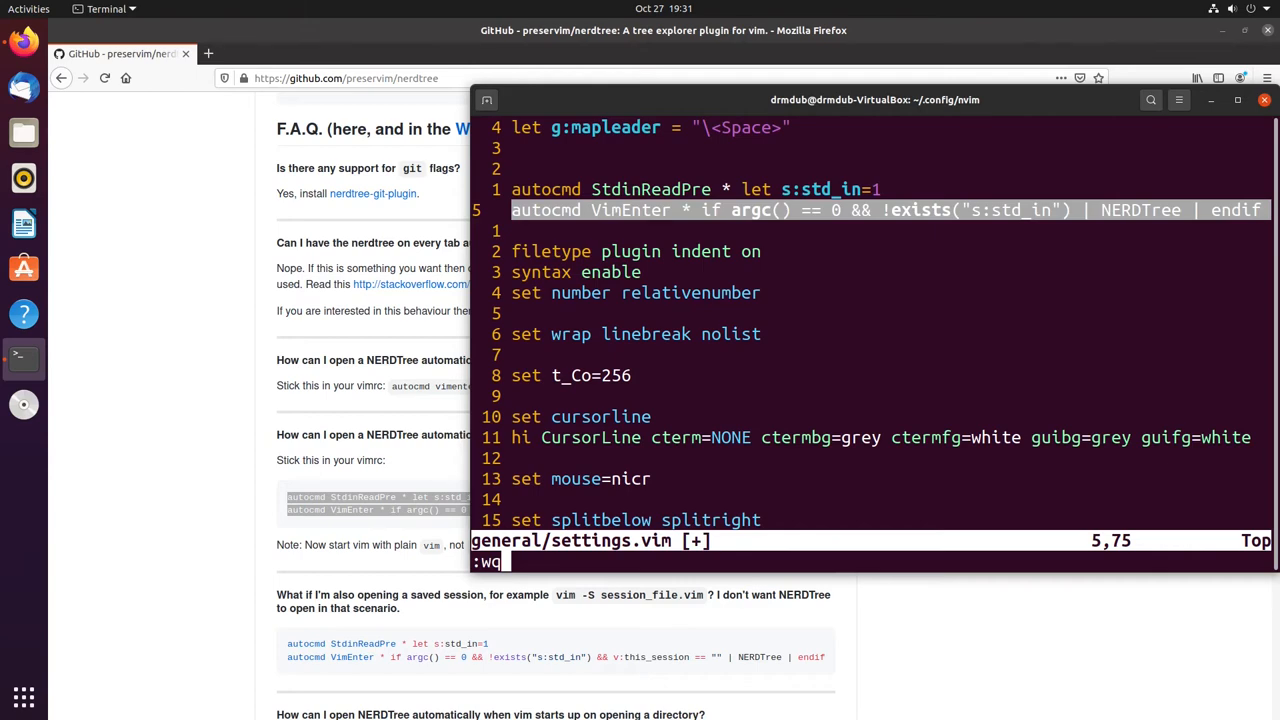
mouse_move(795, 350)
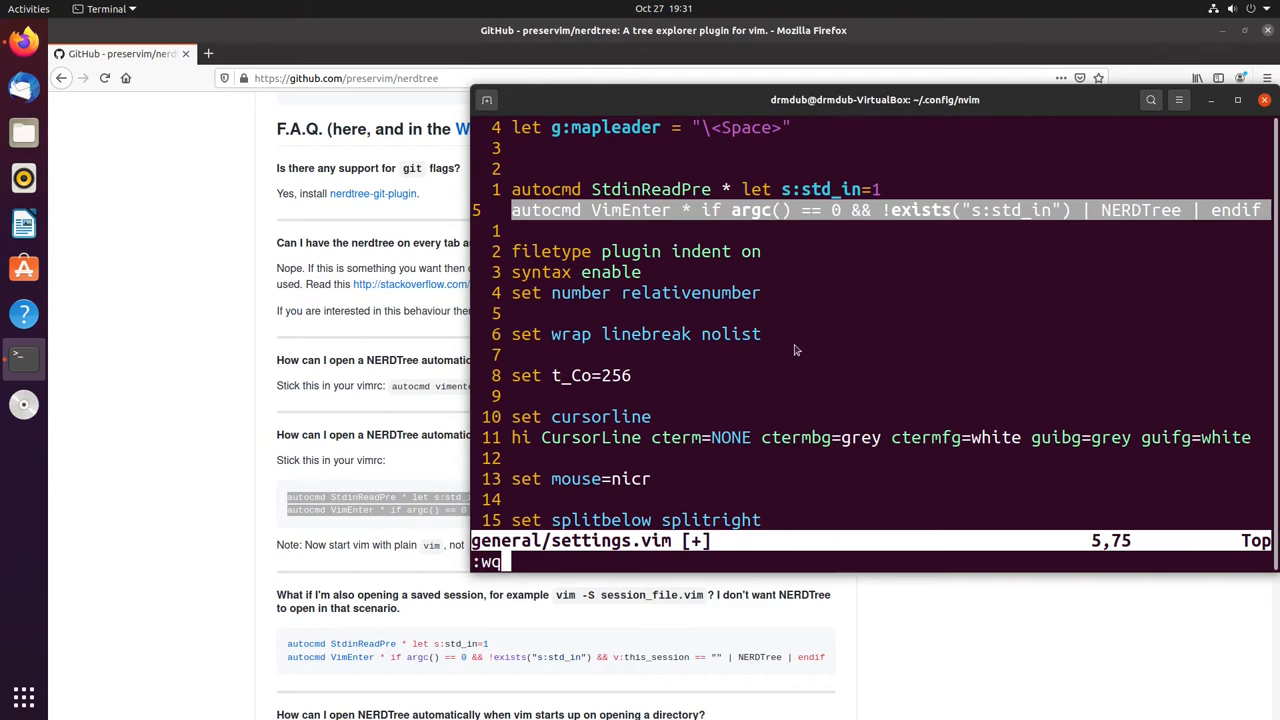
key("Return")
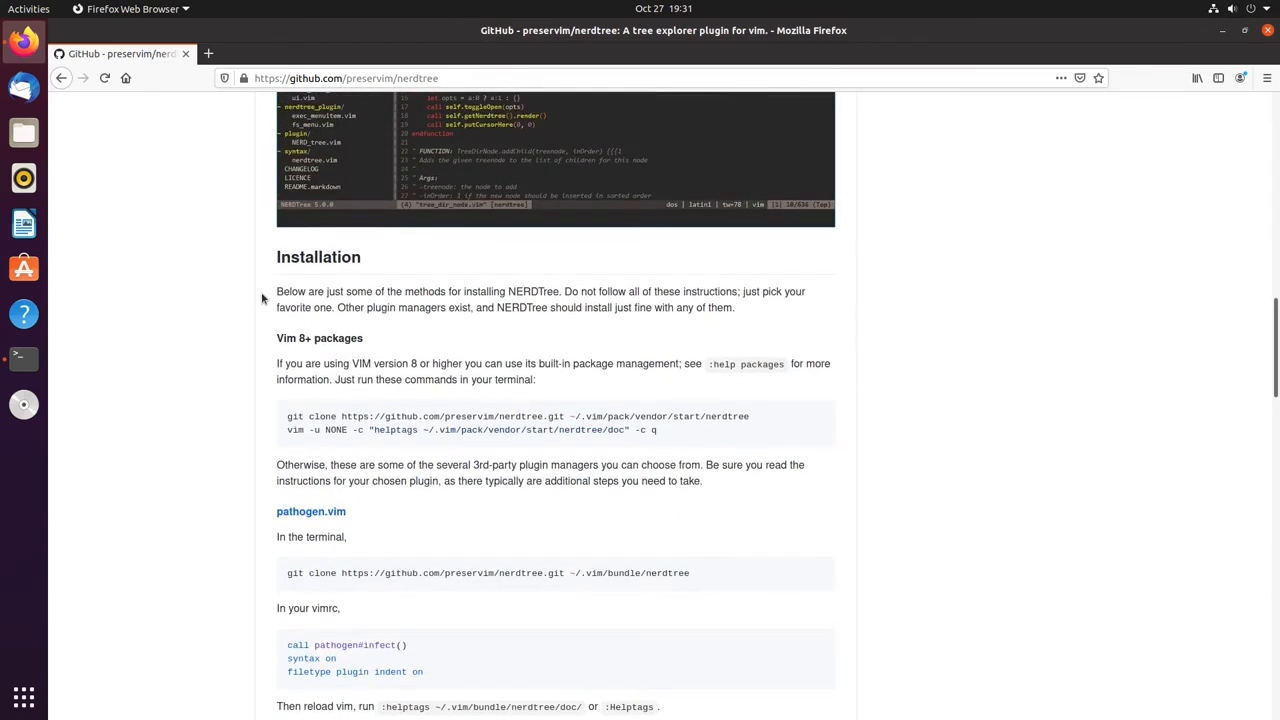
- Scroll and select text in the NERDTree README's Installation section in Firefox
scroll("down", 3)
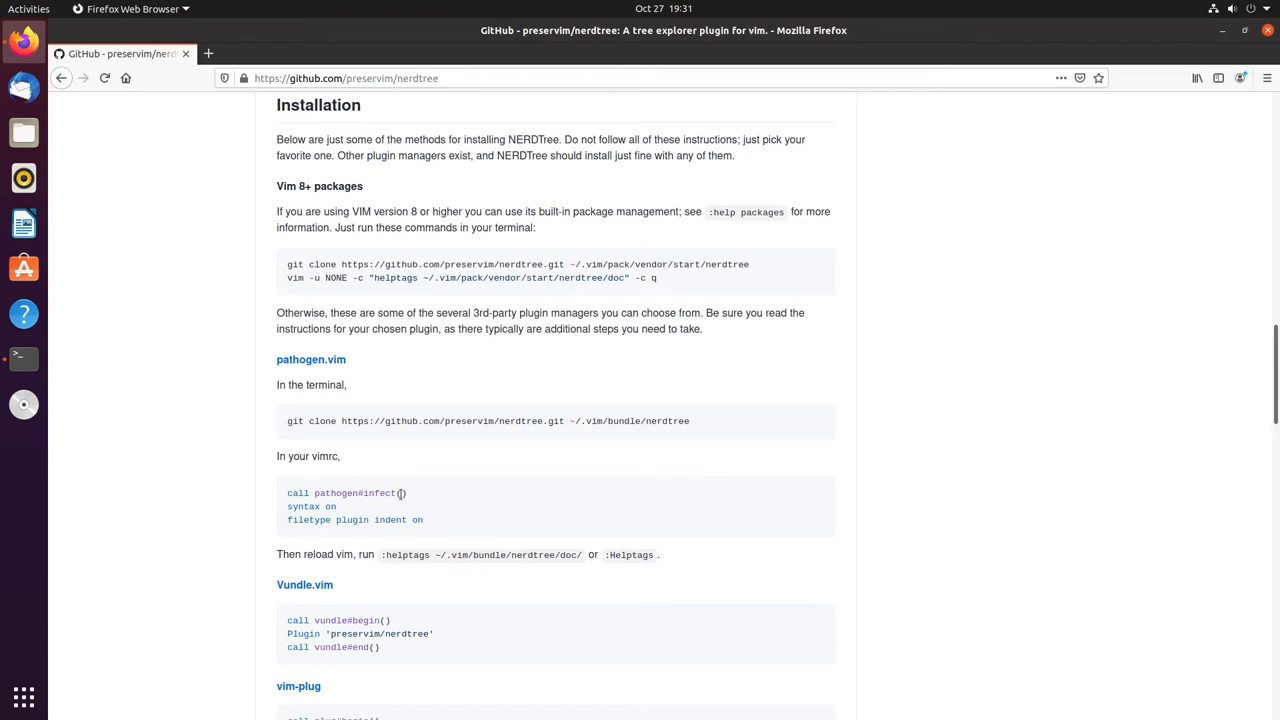
double_click(346, 493)
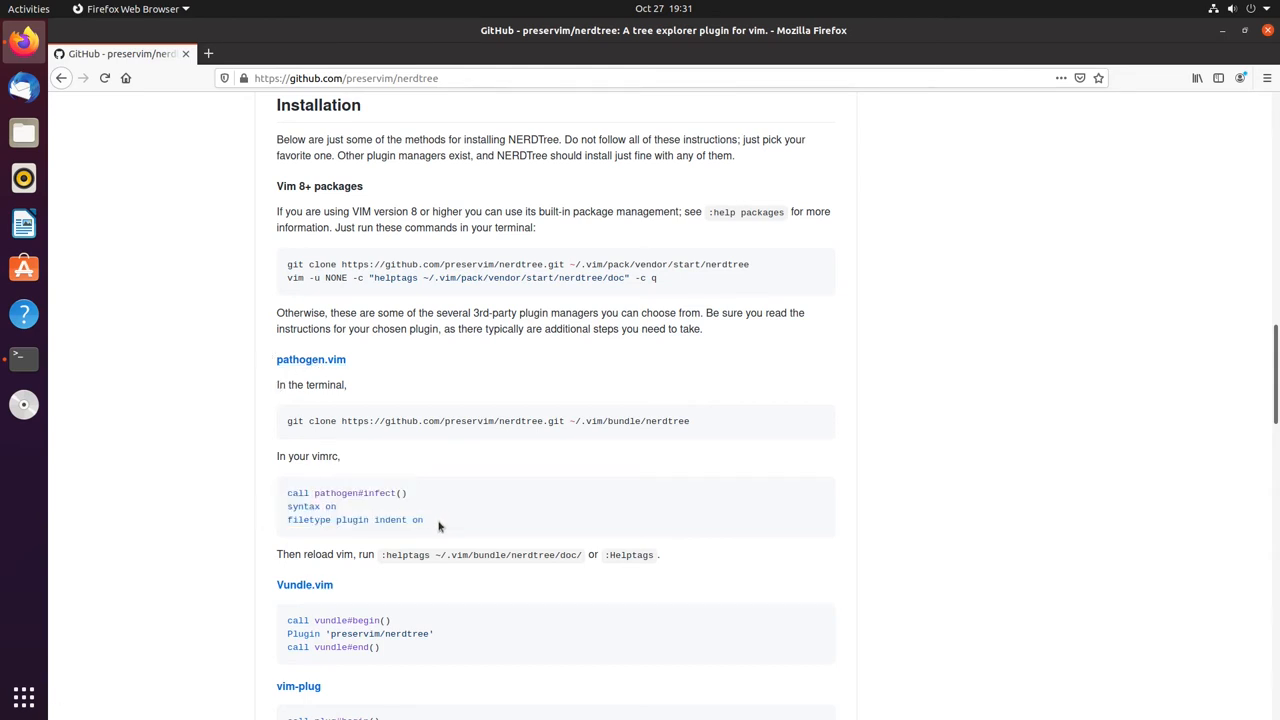
left_click_drag(287, 506, 422, 519)
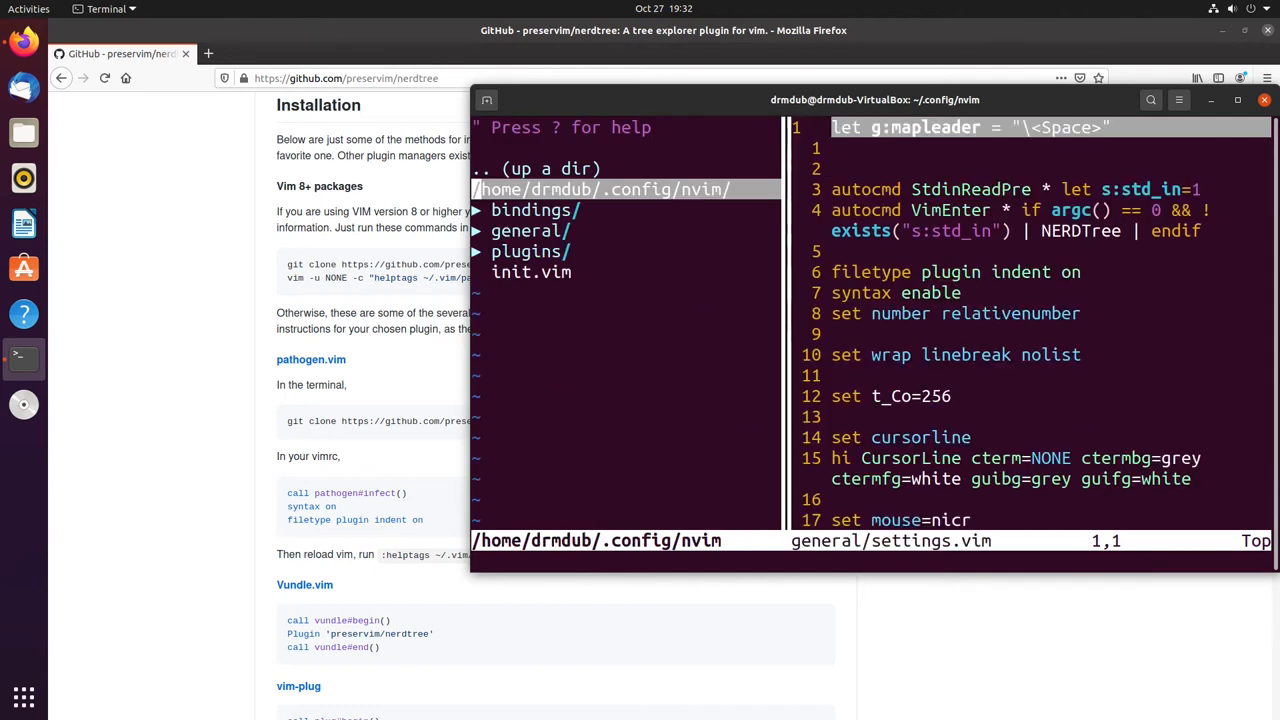
mouse_move(1035, 438)
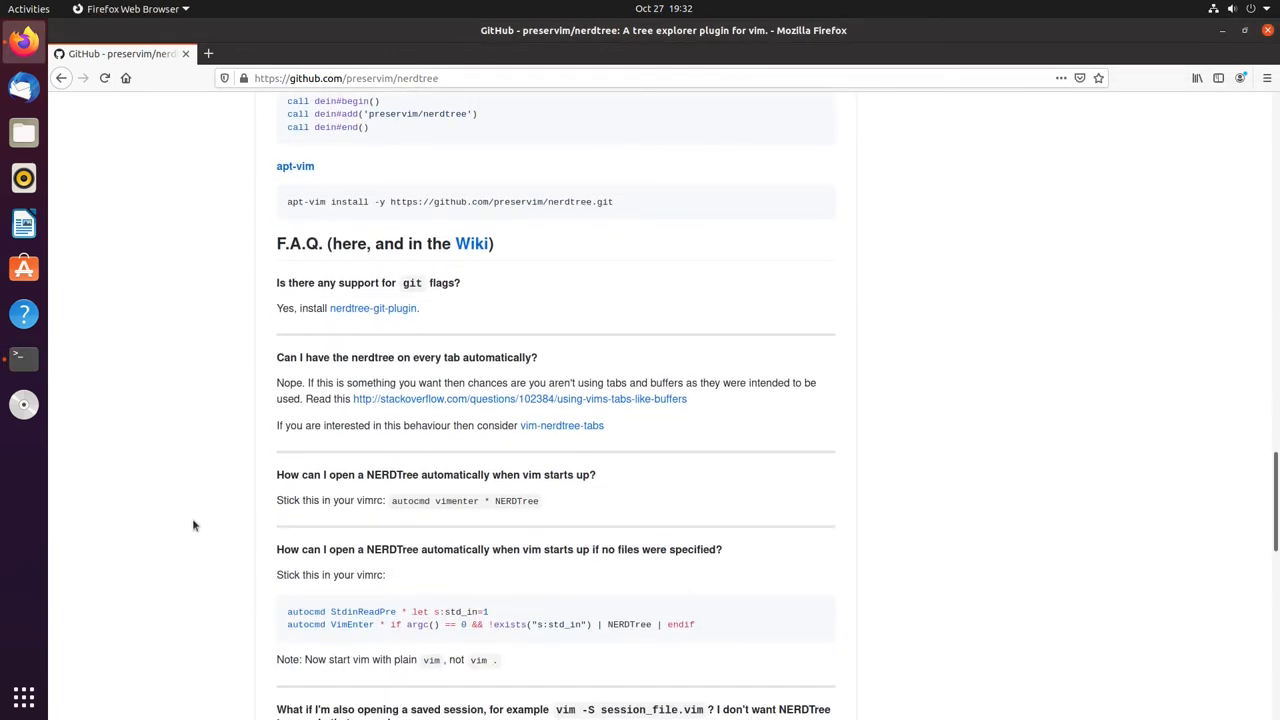
- Replace the two autocmd lines with 'autocmd vimenter * NERDTree', then reopen settings.vim
scroll("down", 3)
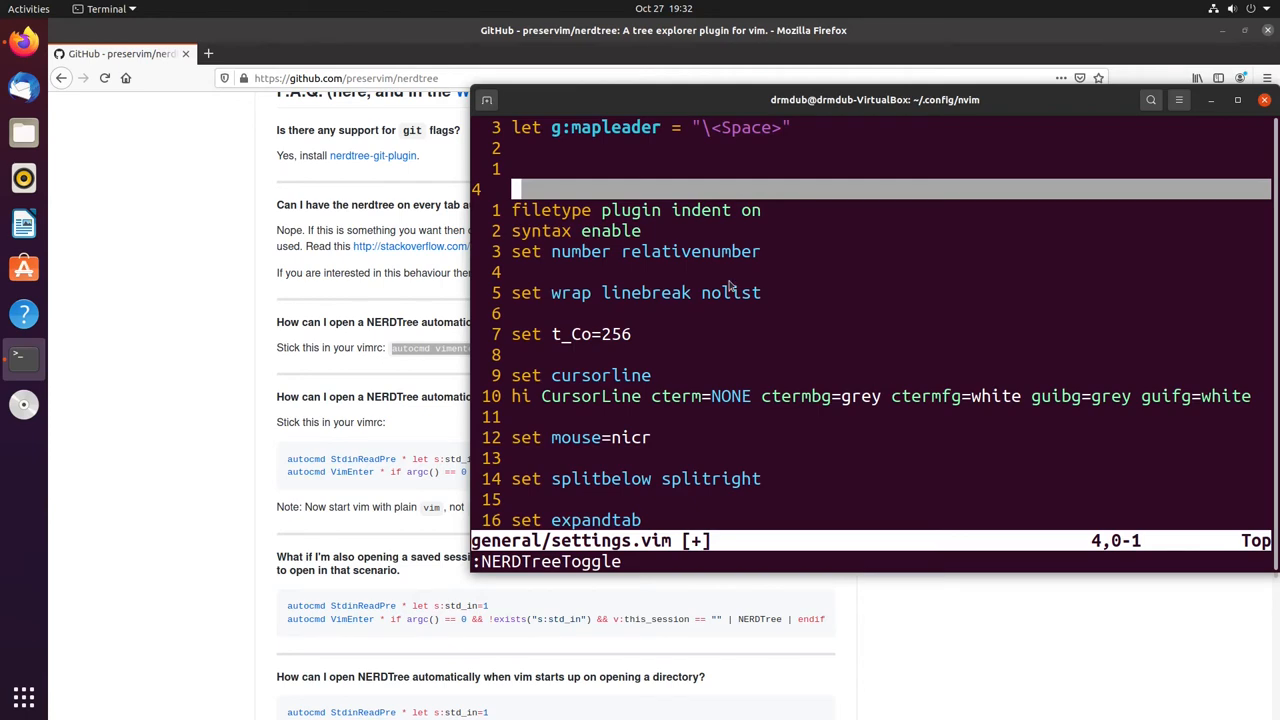
type("autocmd vimenter * NERDTree")
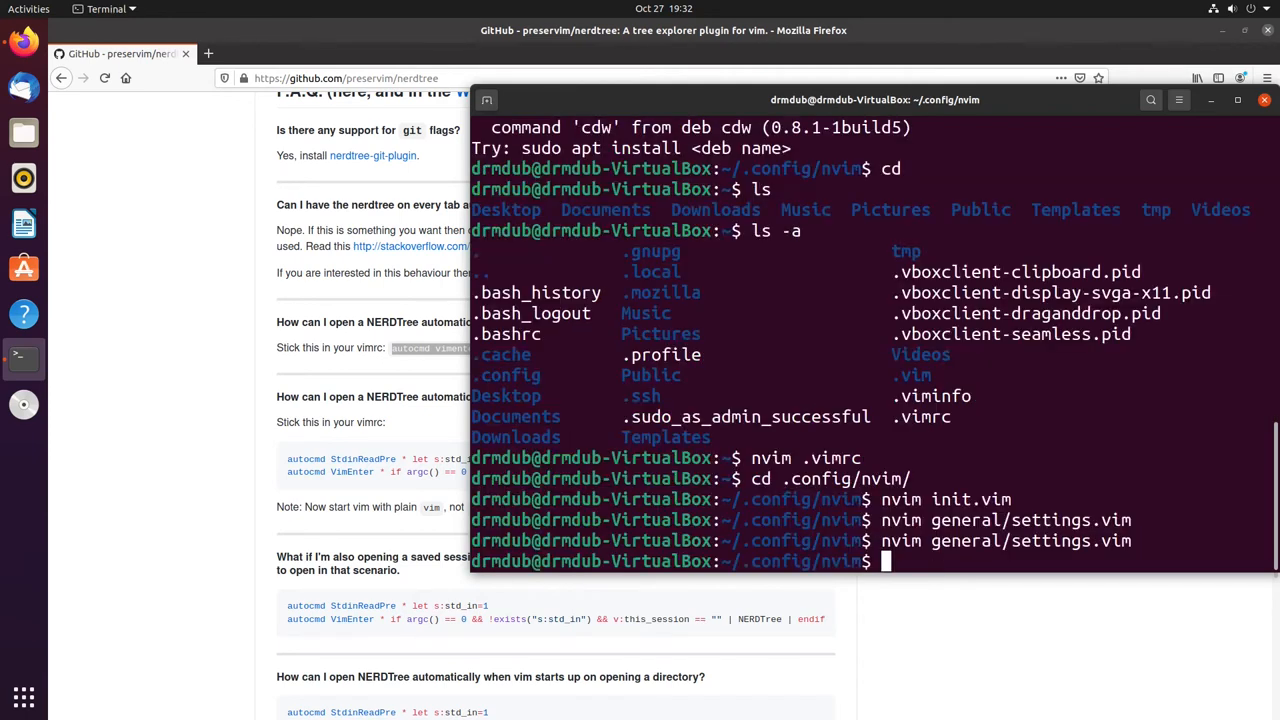
key("Return")
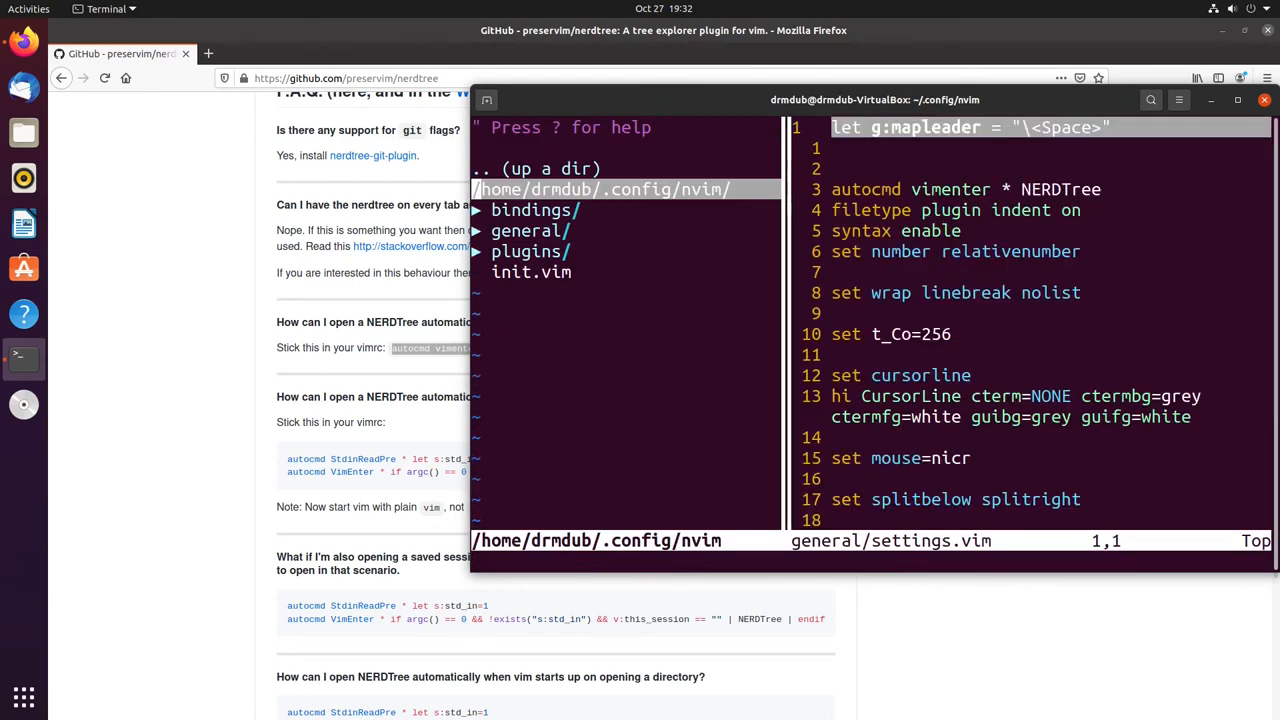
mouse_move(247, 560)
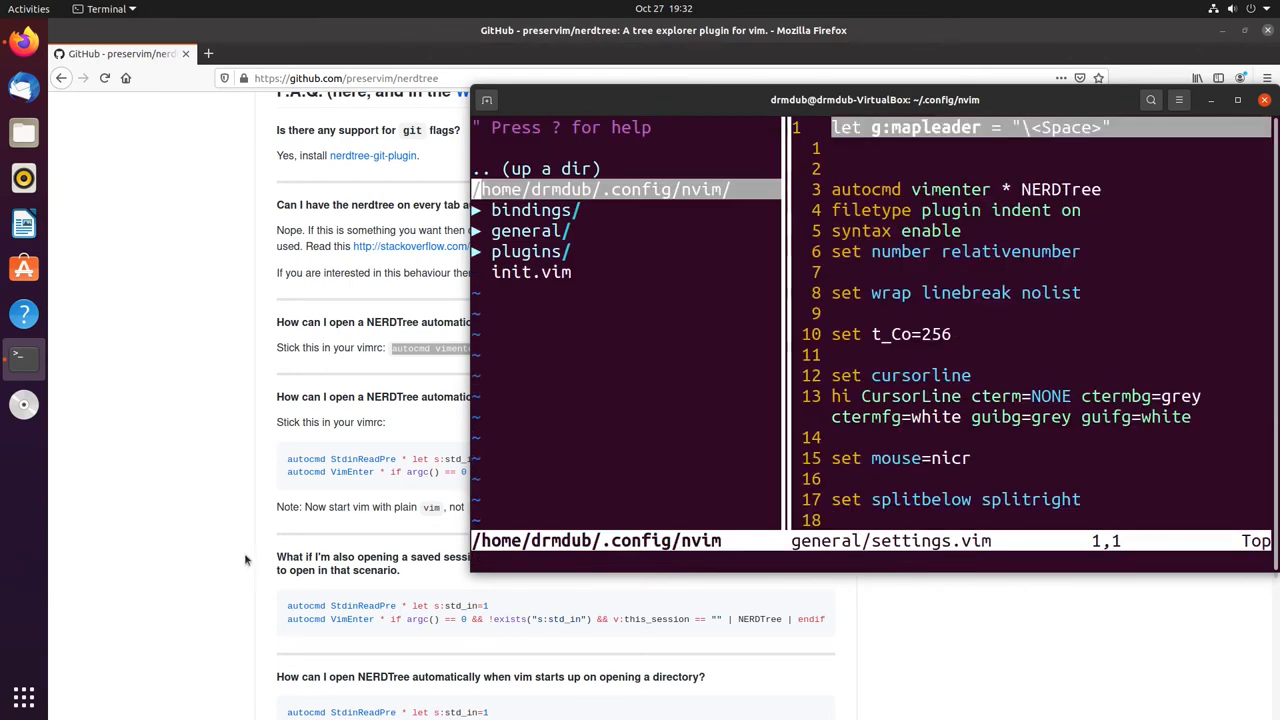
- Centre the terminal window and relaunch nvim with no file so NERDTree opens automatically
left_click_drag(874, 99, 874, 442)
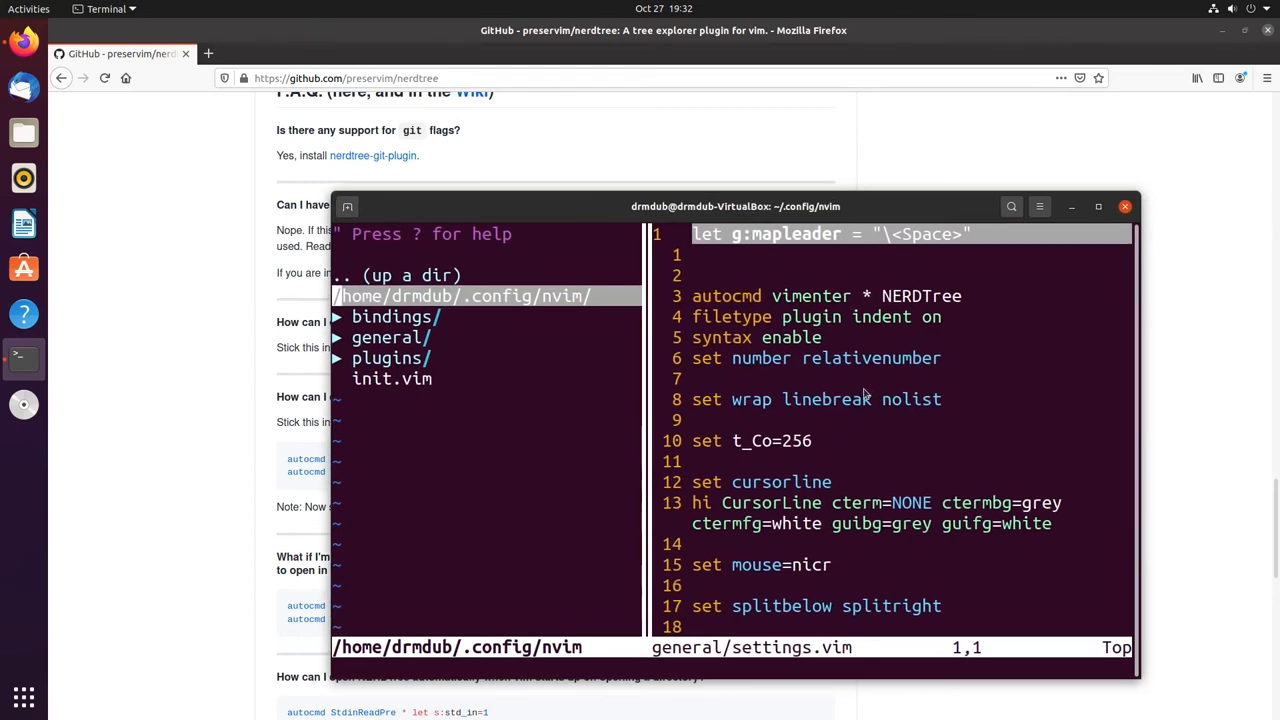
mouse_move(853, 434)
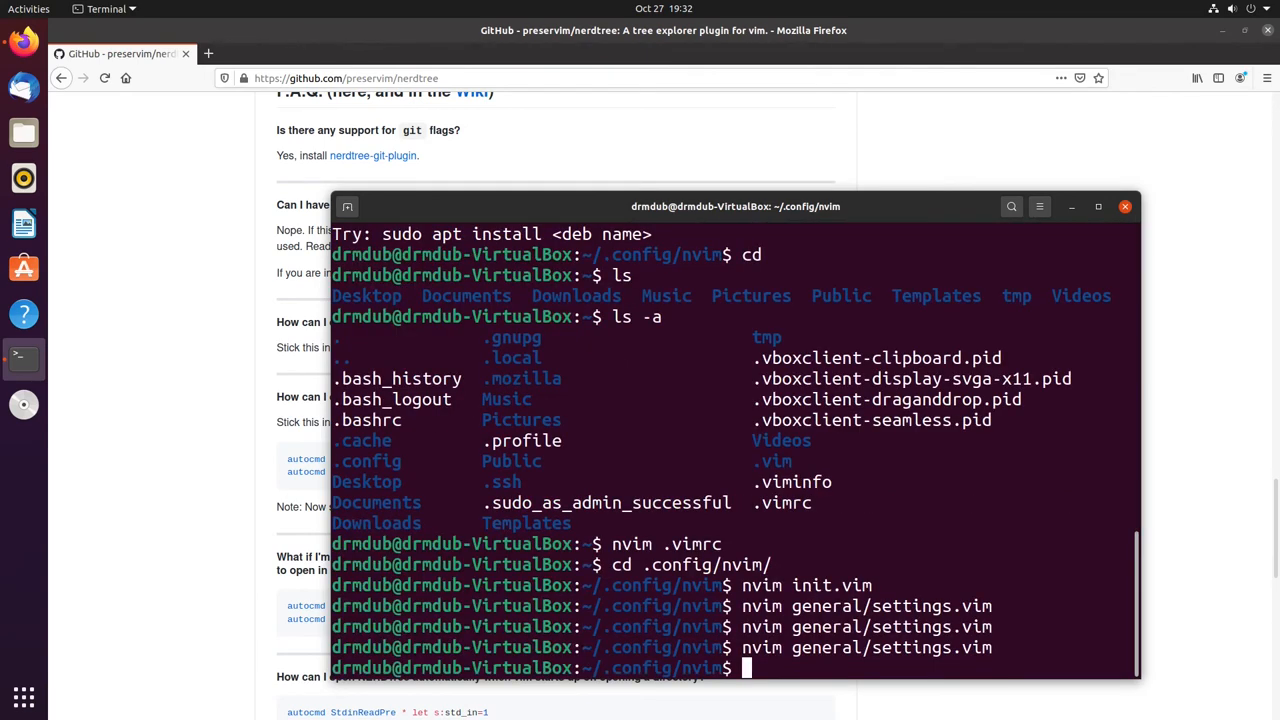
type("nvi")
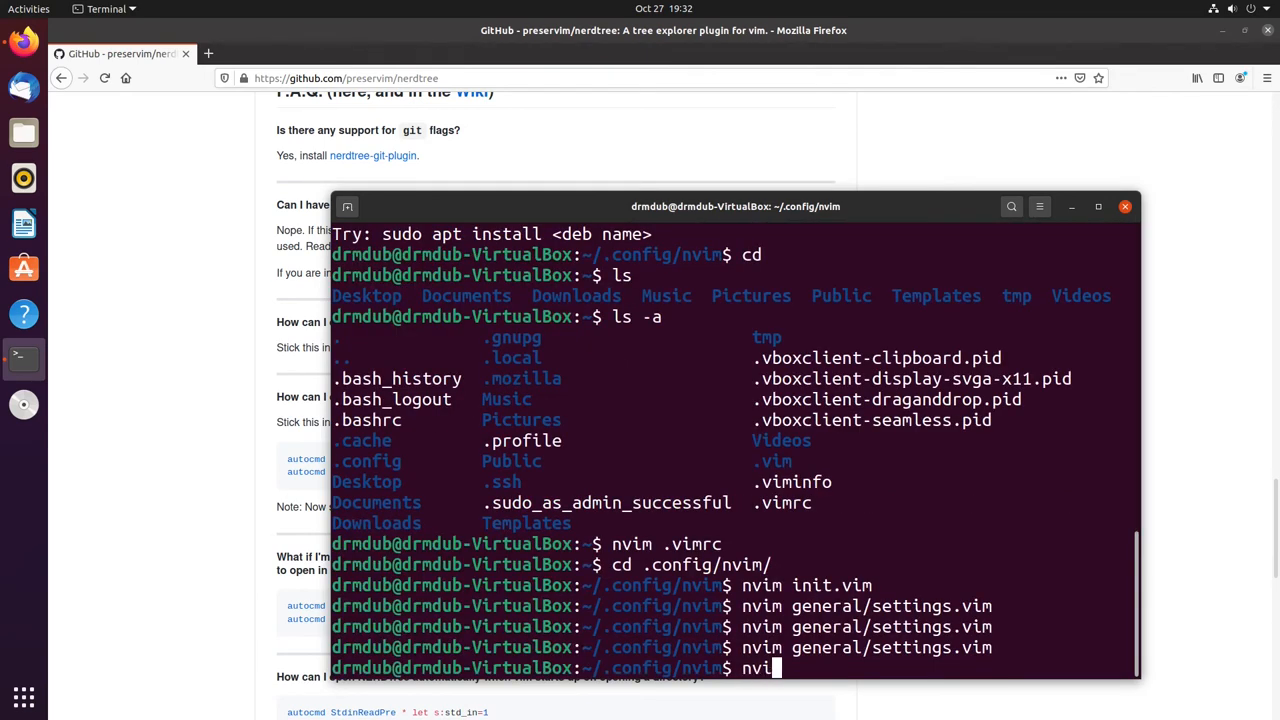
key("Return")
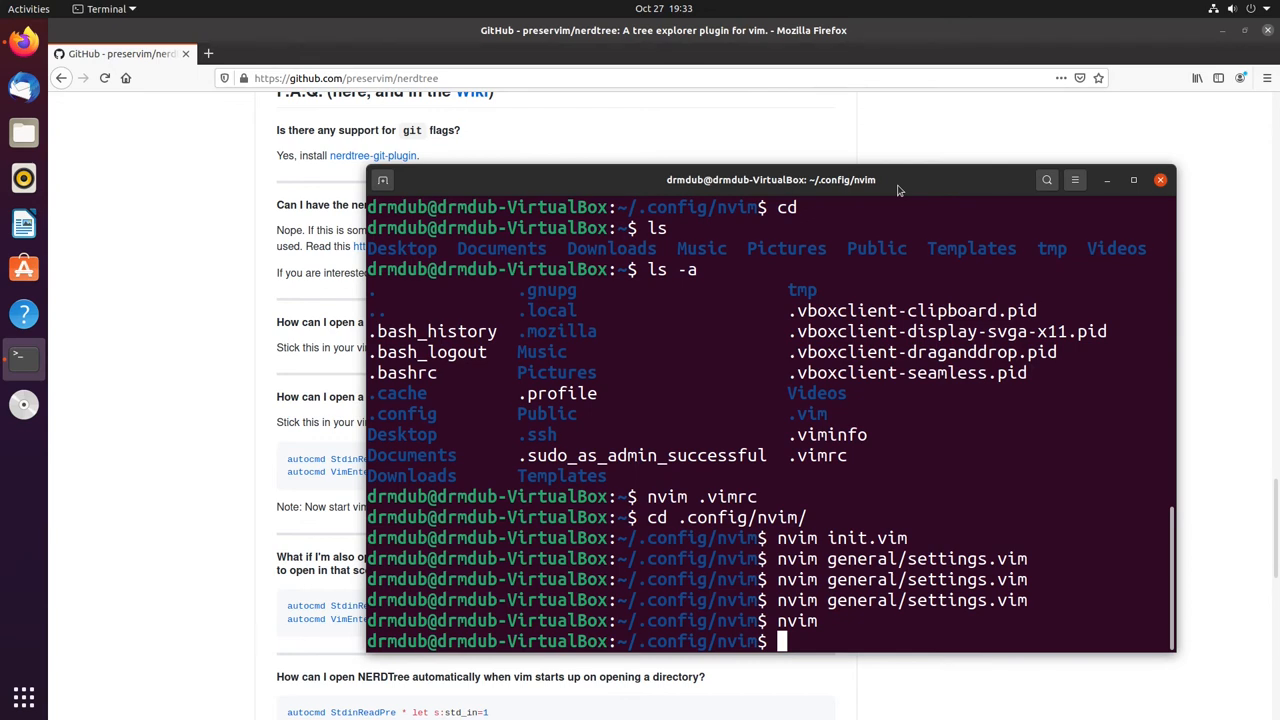
type("nvim")
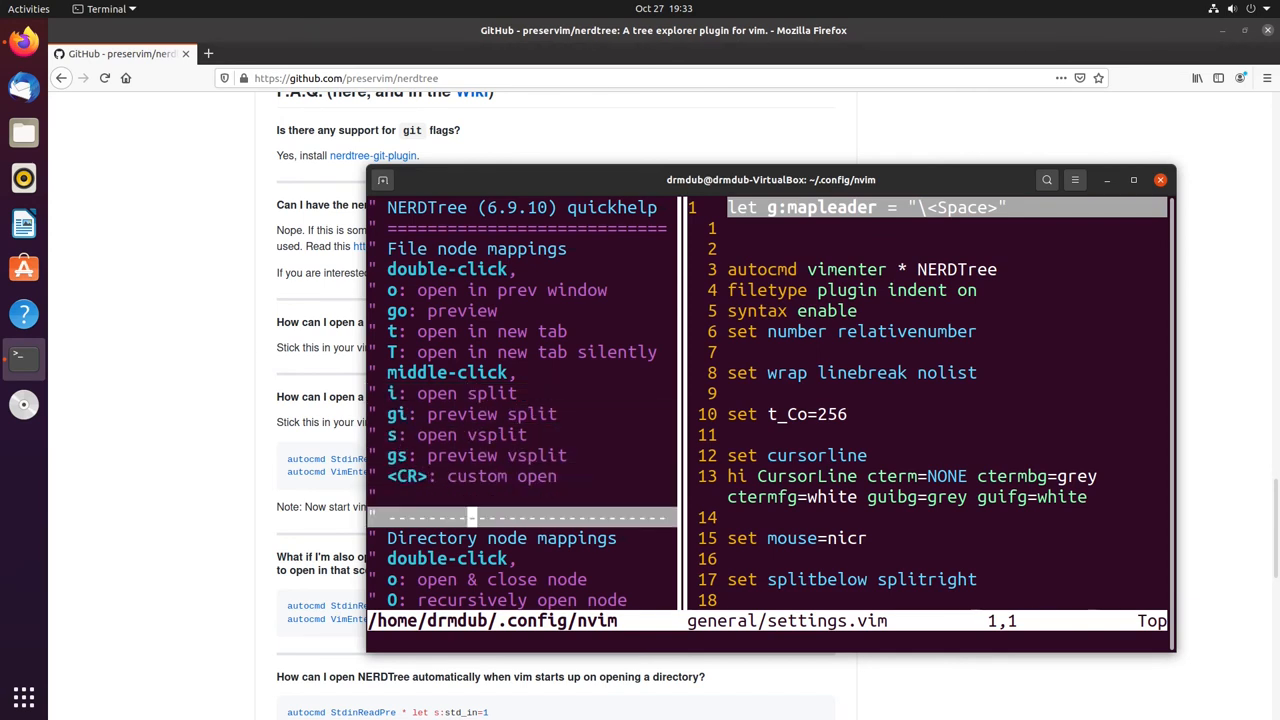
scroll("down", 3)
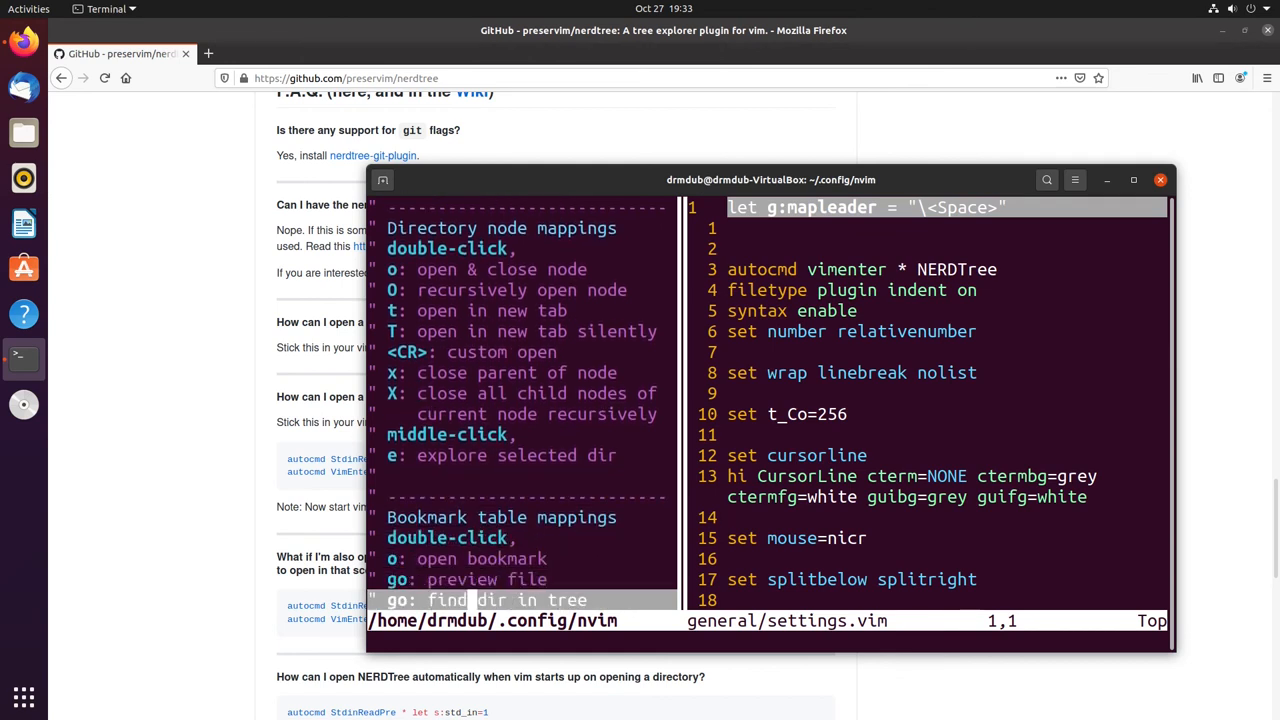
scroll("down", 3)
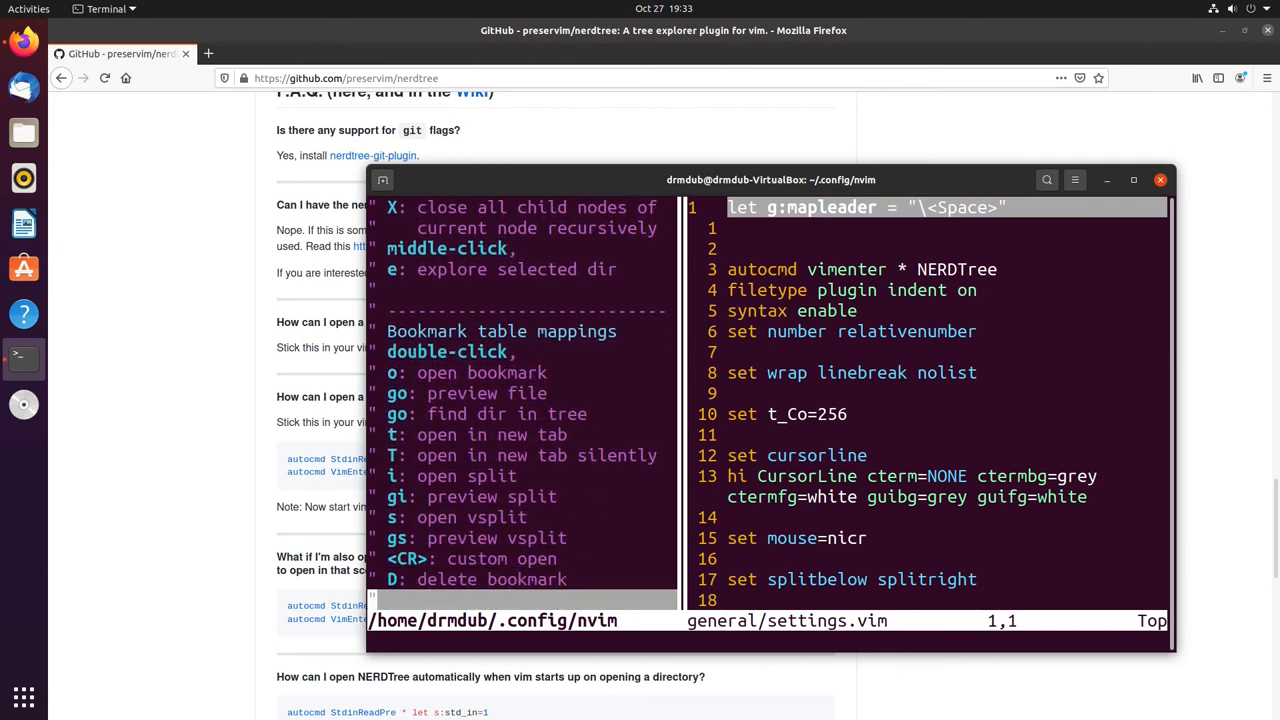
scroll("down", 3)
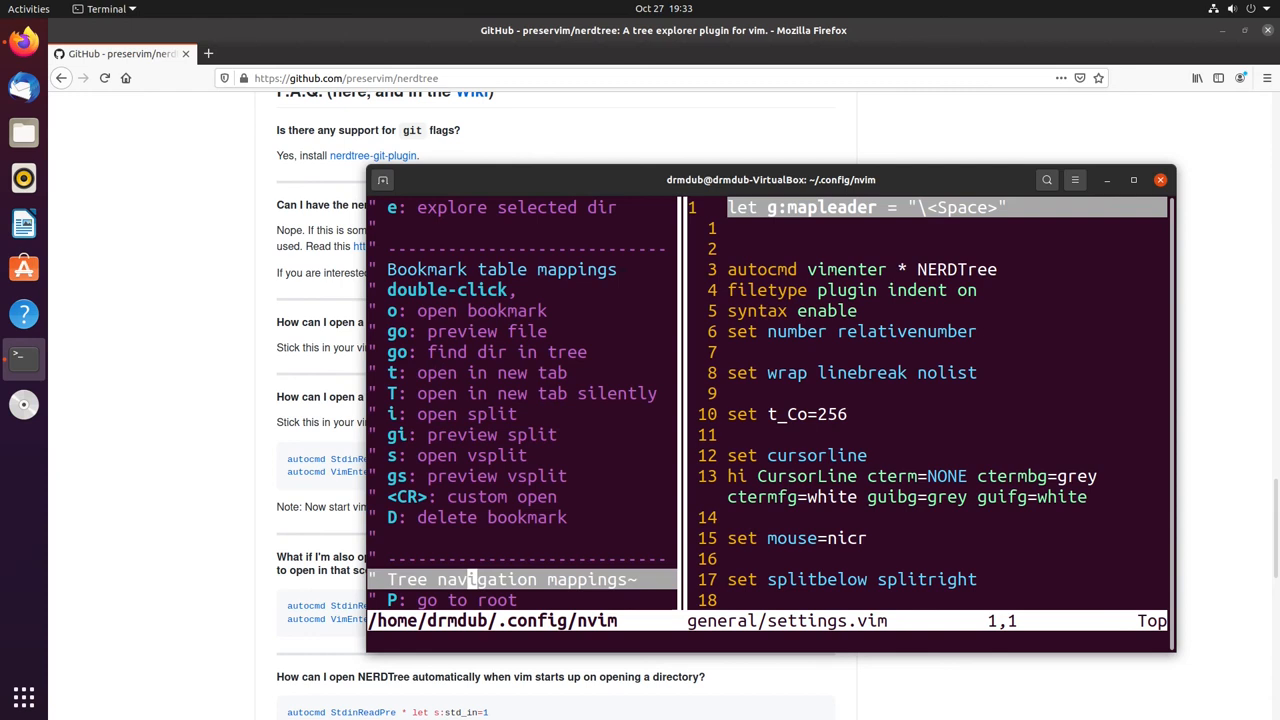
scroll("down", 3)
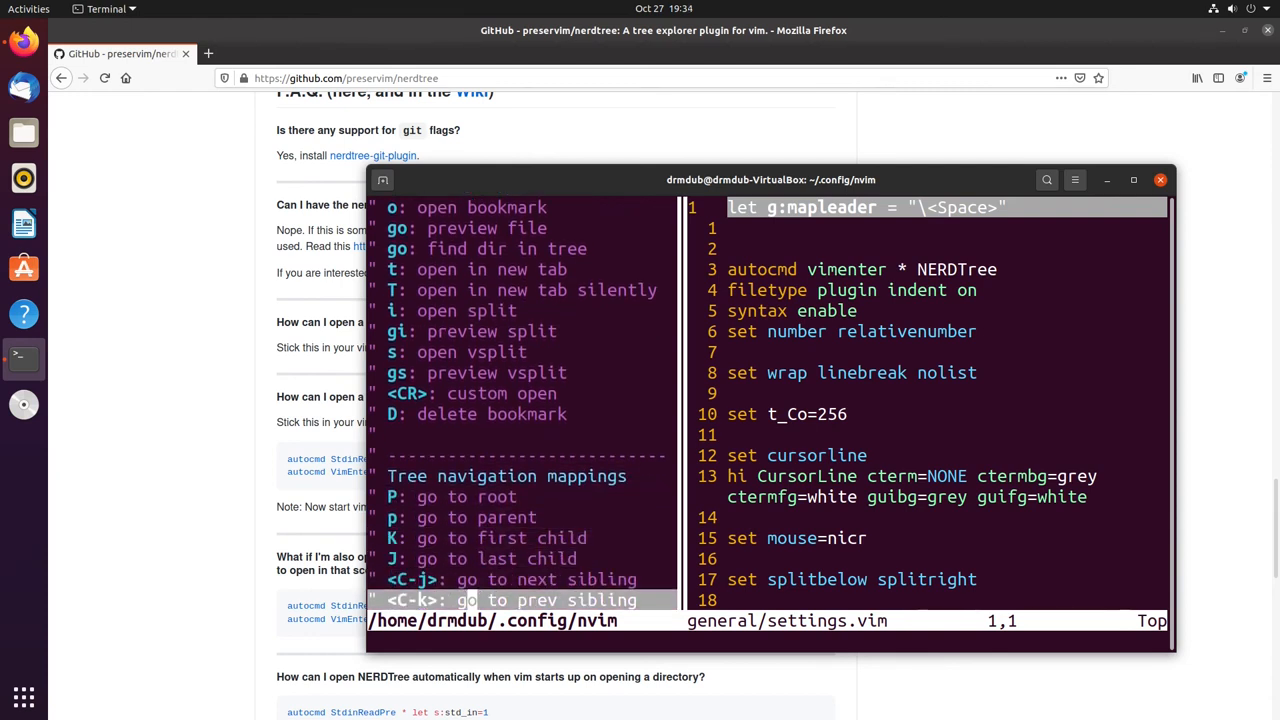
scroll("down", 3)
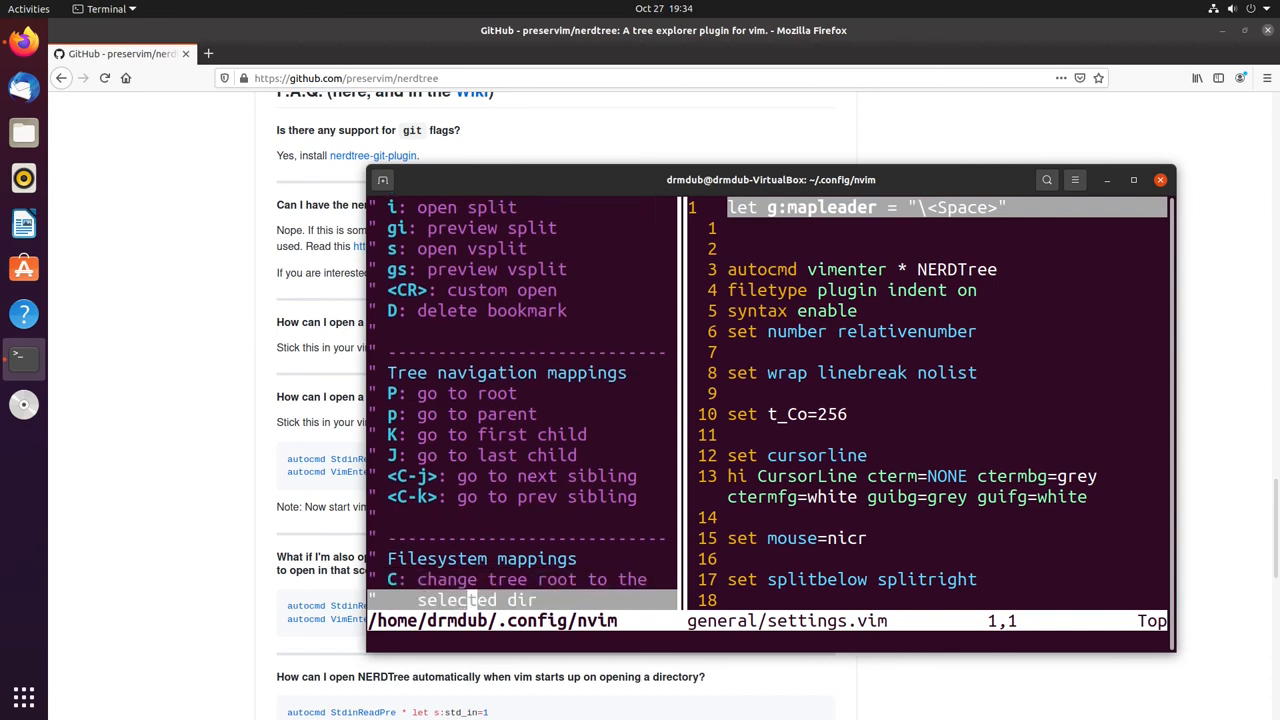
scroll("down", 3)
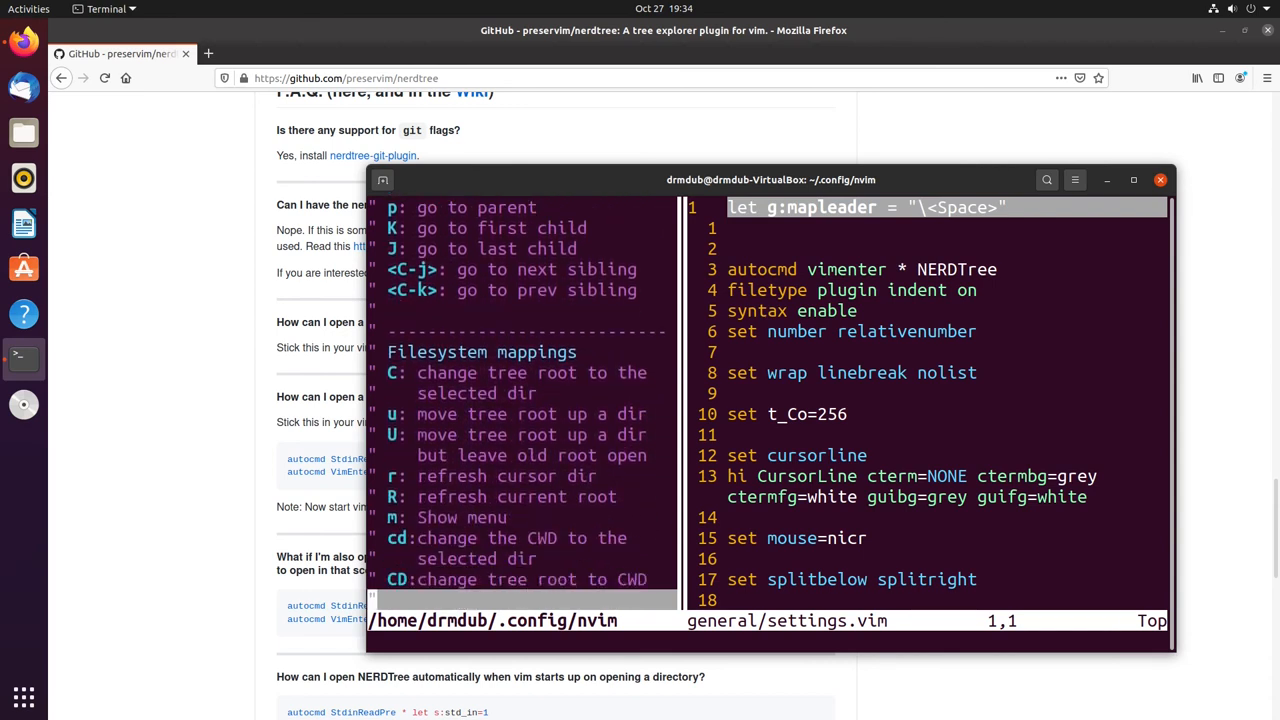
scroll("down", 3)
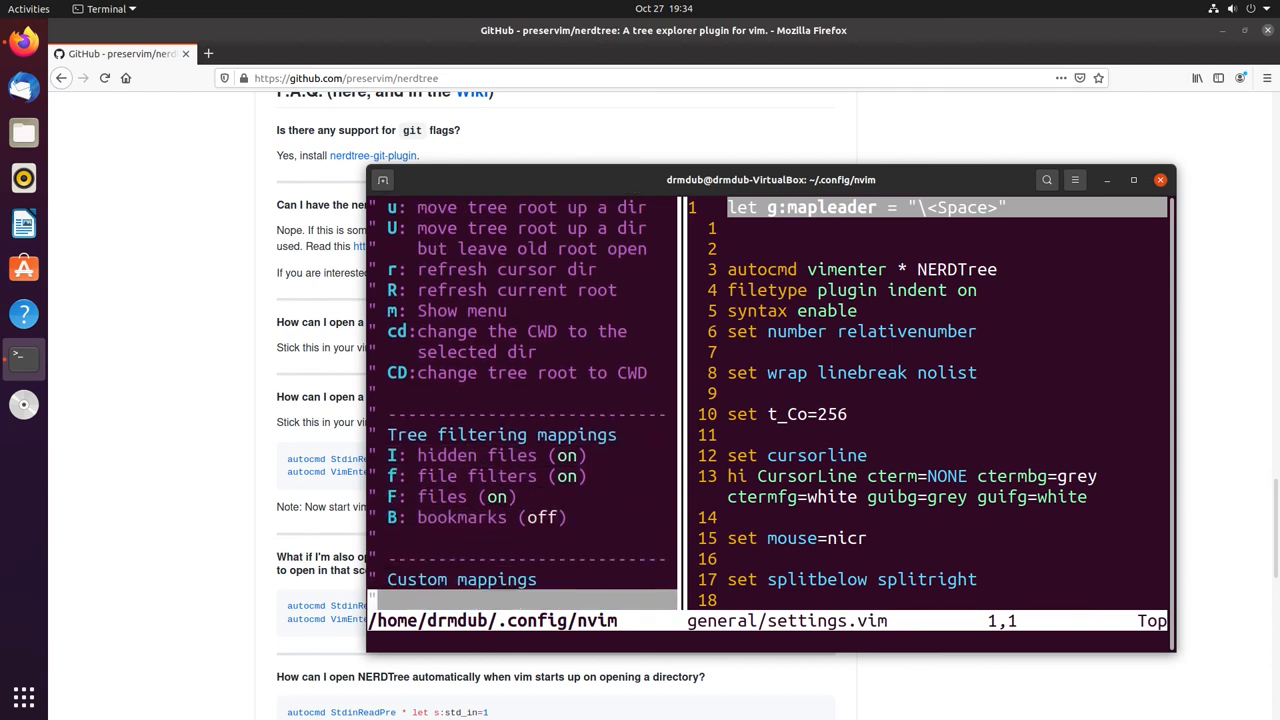
scroll("down", 3)
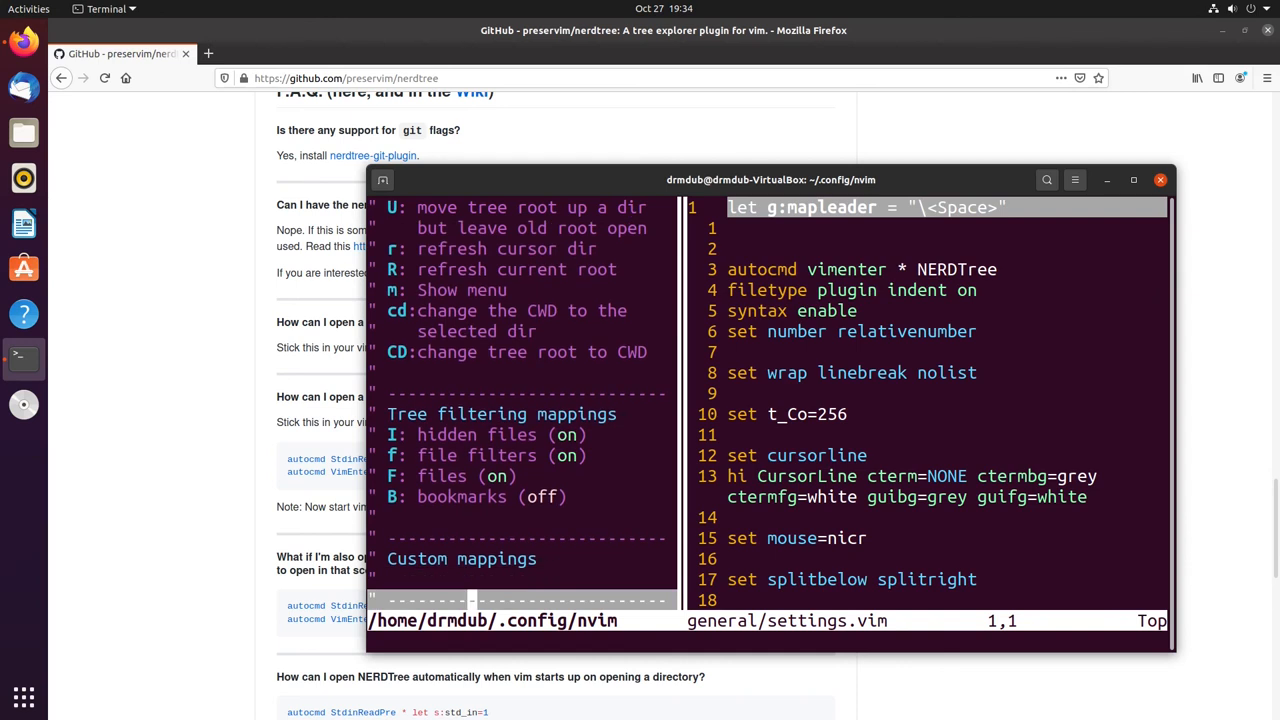